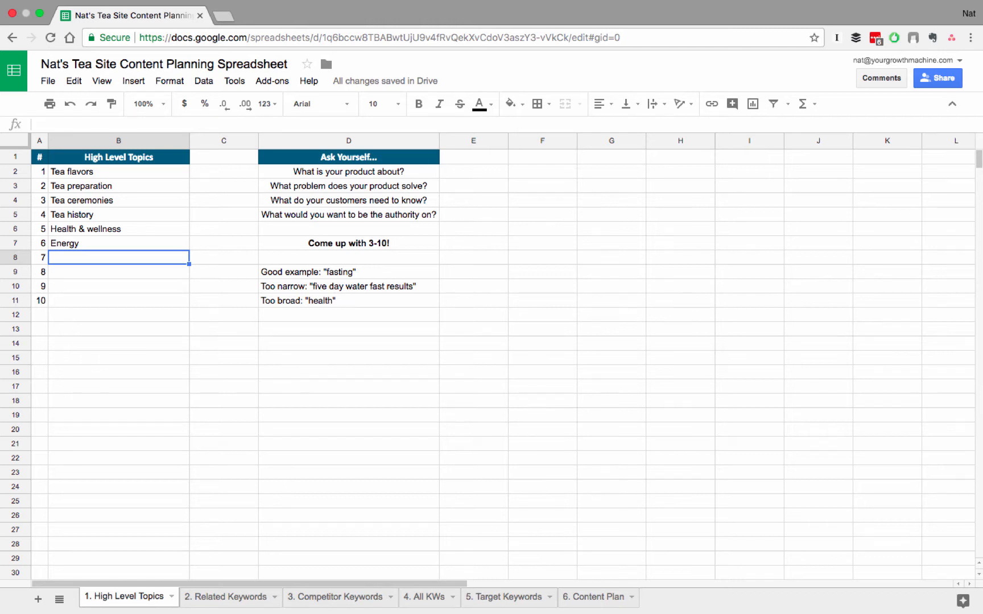
- Leave the High Level Topics sheet and bring up the Ahrefs dashboard in another tab
left_click(225, 597)
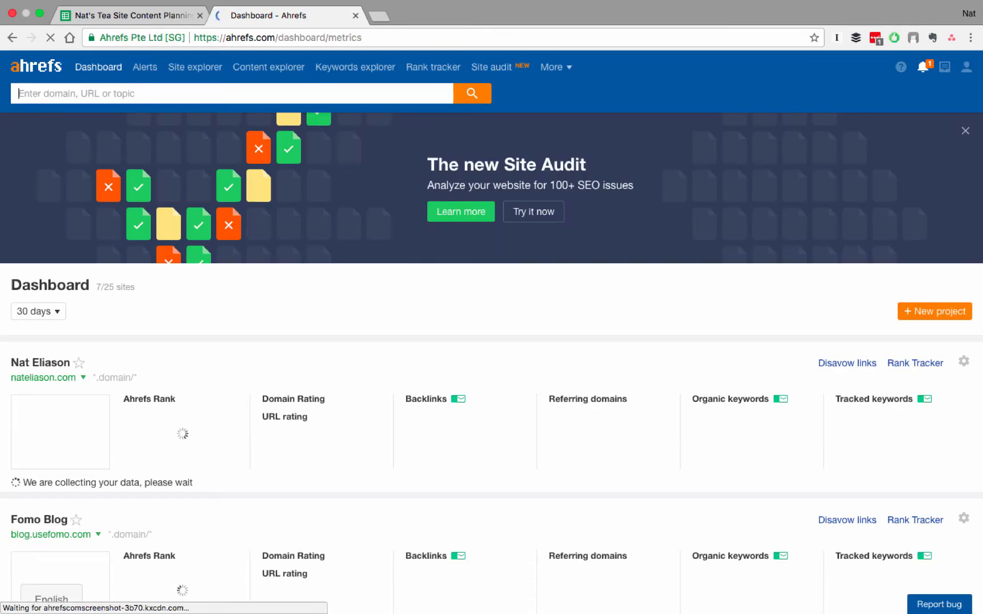
- Search 'tea' in Keywords Explorer and review its overview: KD 87, 225K volume, keyword ideas
left_click(353, 67)
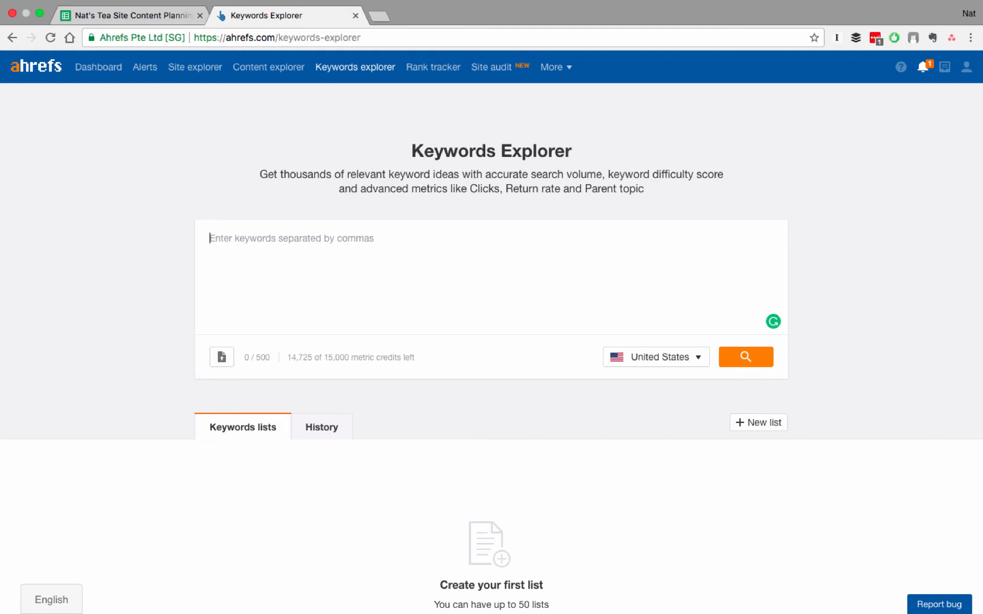
type("tea")
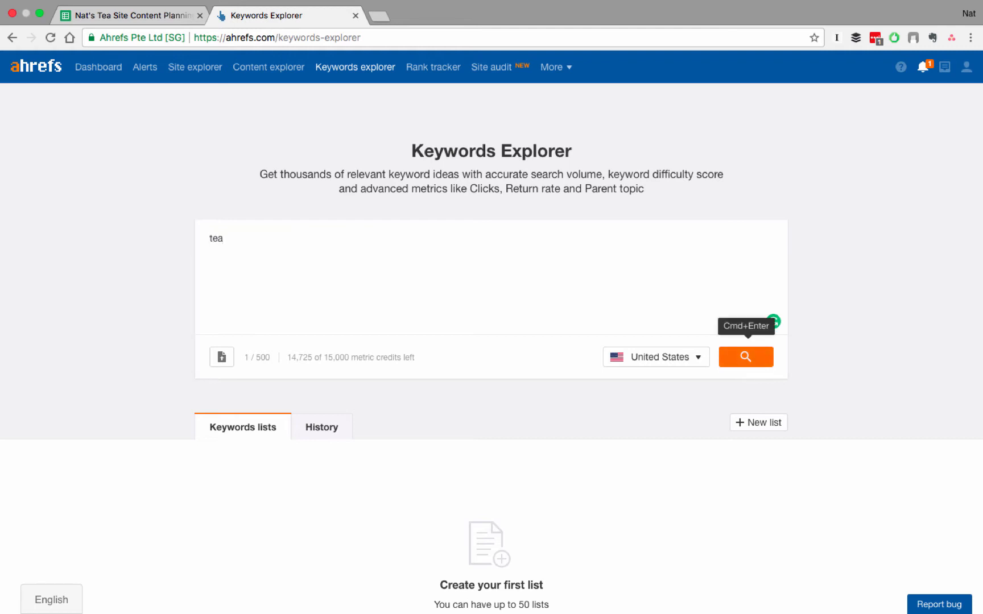
left_click(745, 358)
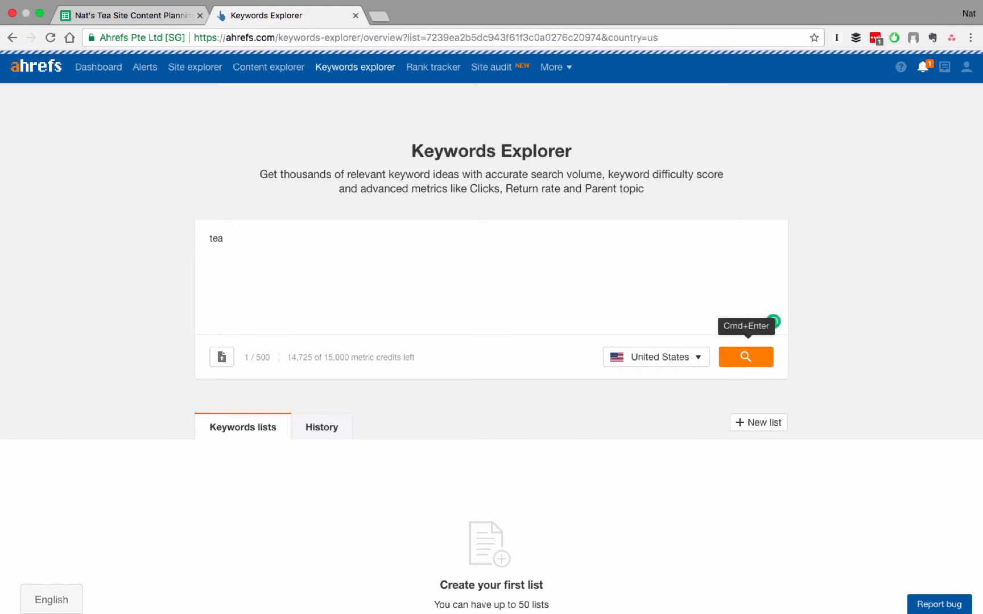
left_click(746, 357)
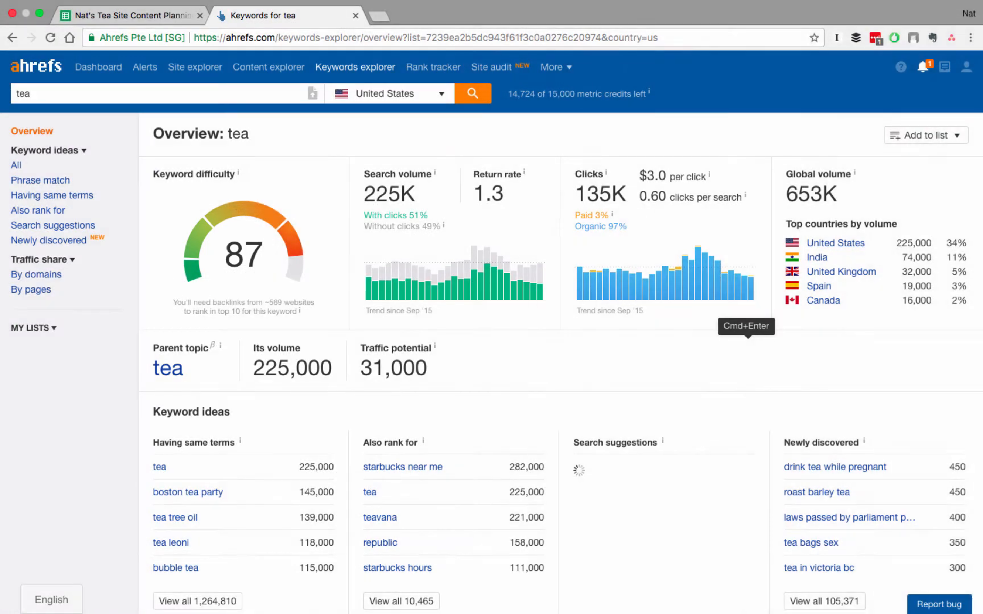
scroll("down", 3)
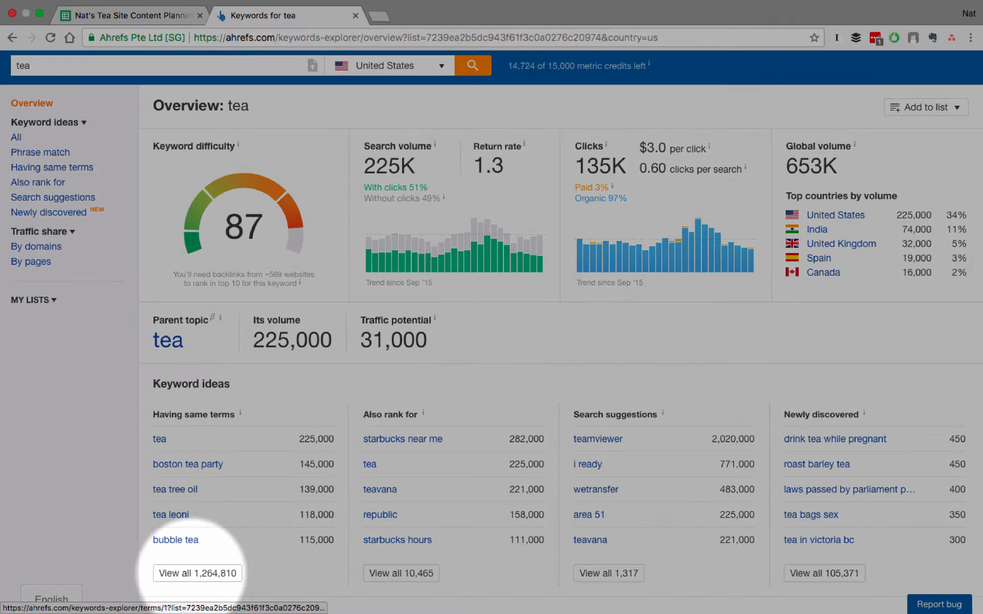
- View all 1,264,810 keywords under Having same terms for tea
left_click(198, 573)
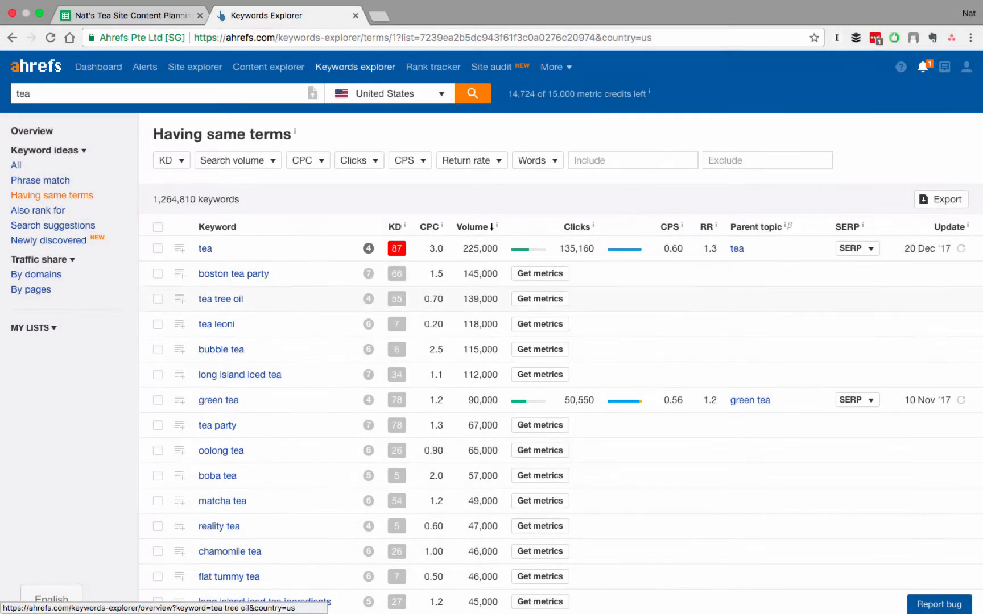
mouse_move(216, 324)
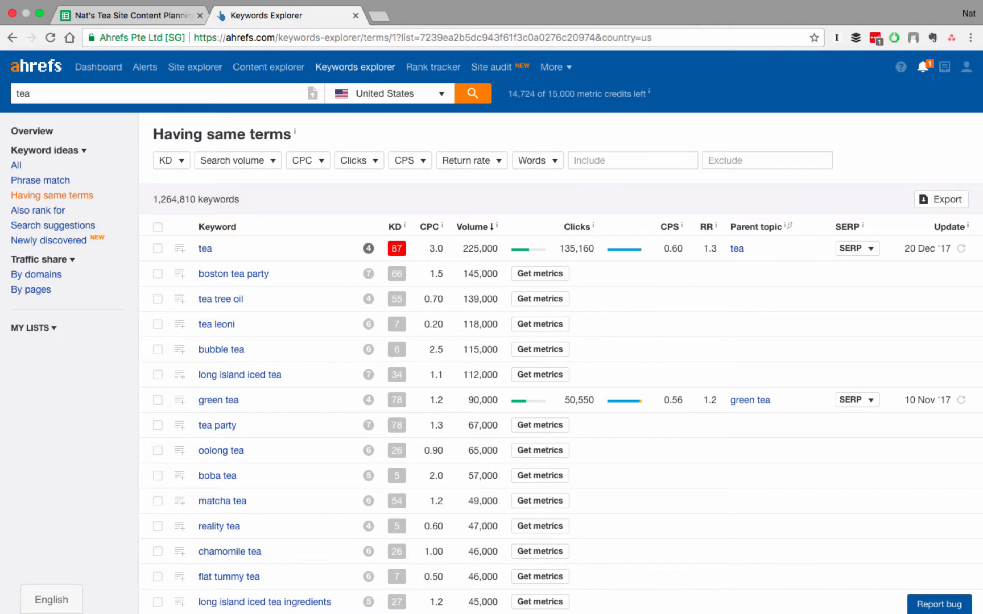
- Filter the tea keyword list to KD of 40 or below, leaving 119,774 keywords
left_click(167, 160)
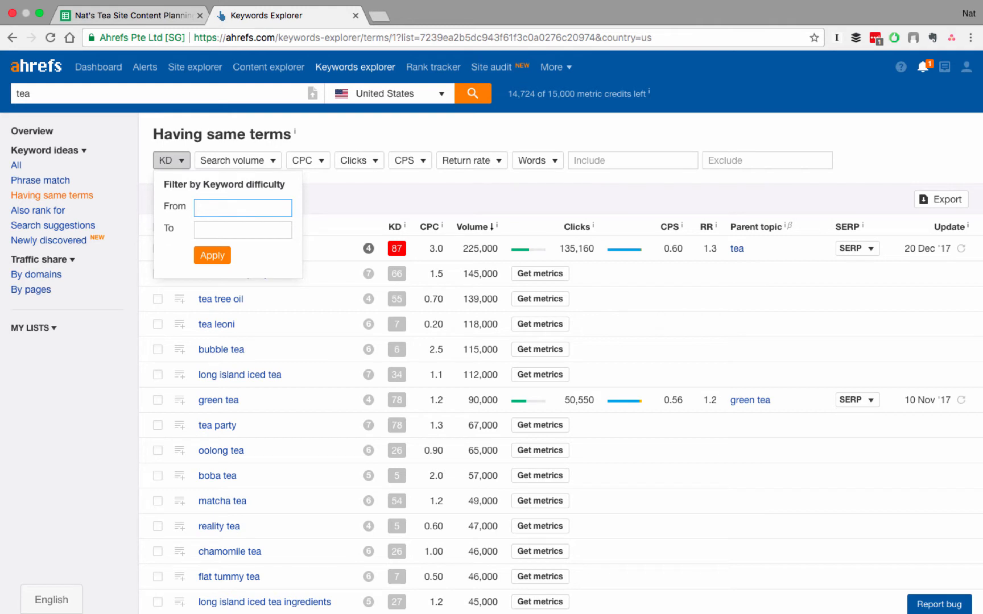
left_click(243, 230)
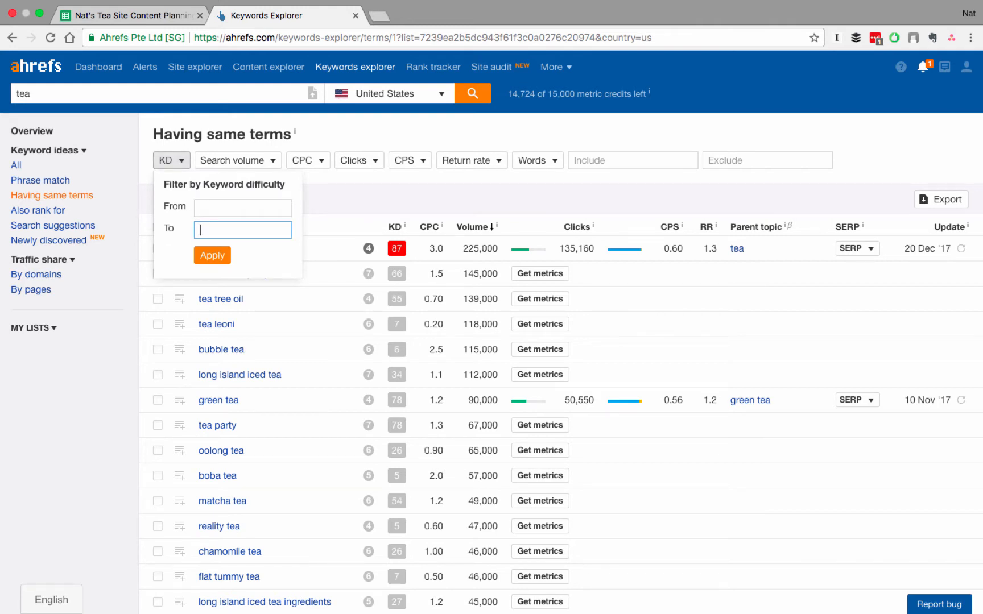
type("40")
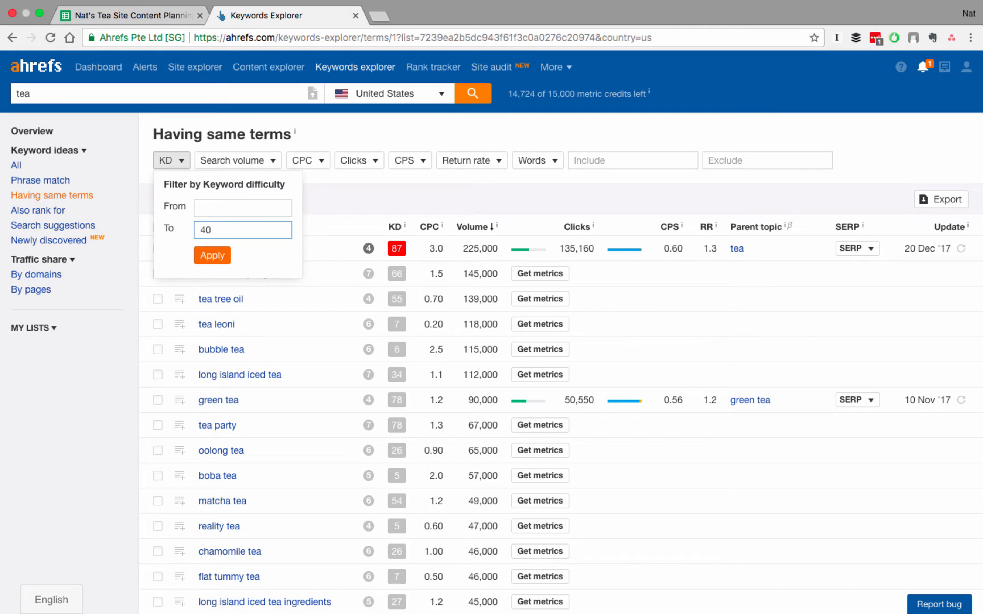
left_click(211, 255)
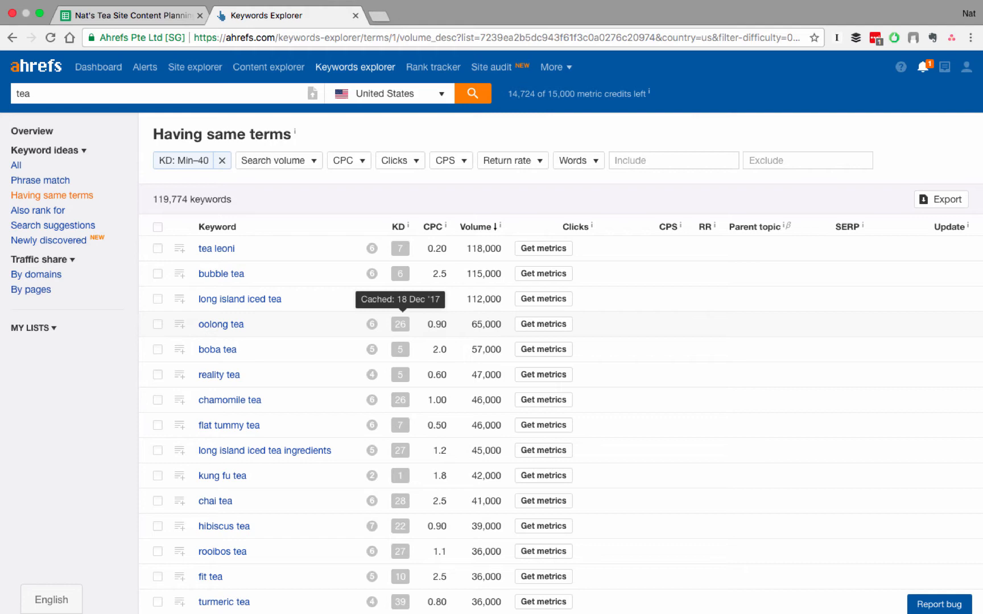
- Log oolong tea with volume 65000 and chamomile tea with KD 46 in the Related Keywords sheet
left_click(129, 15)
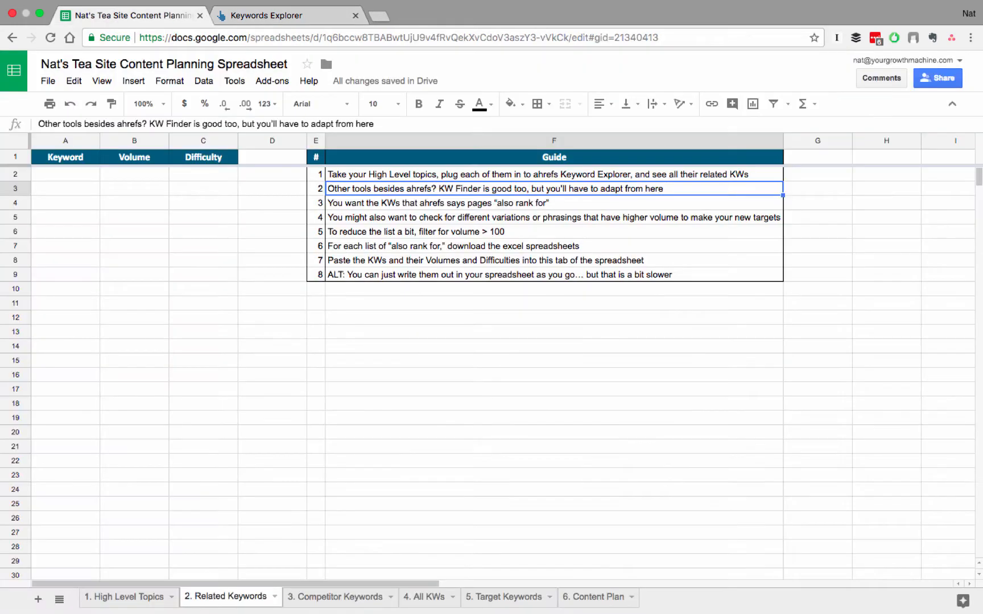
type("oo")
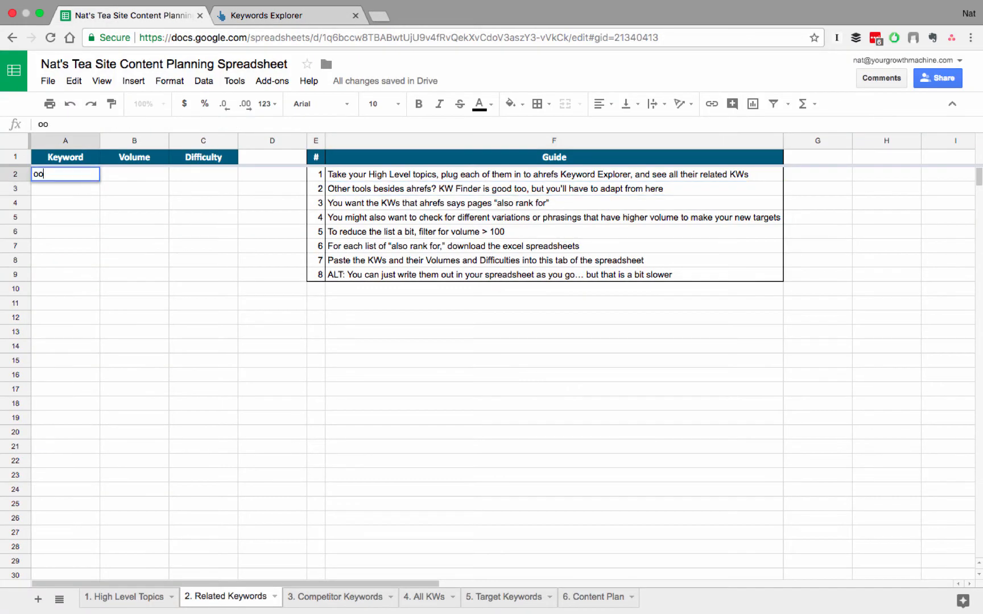
type("oolong tea")
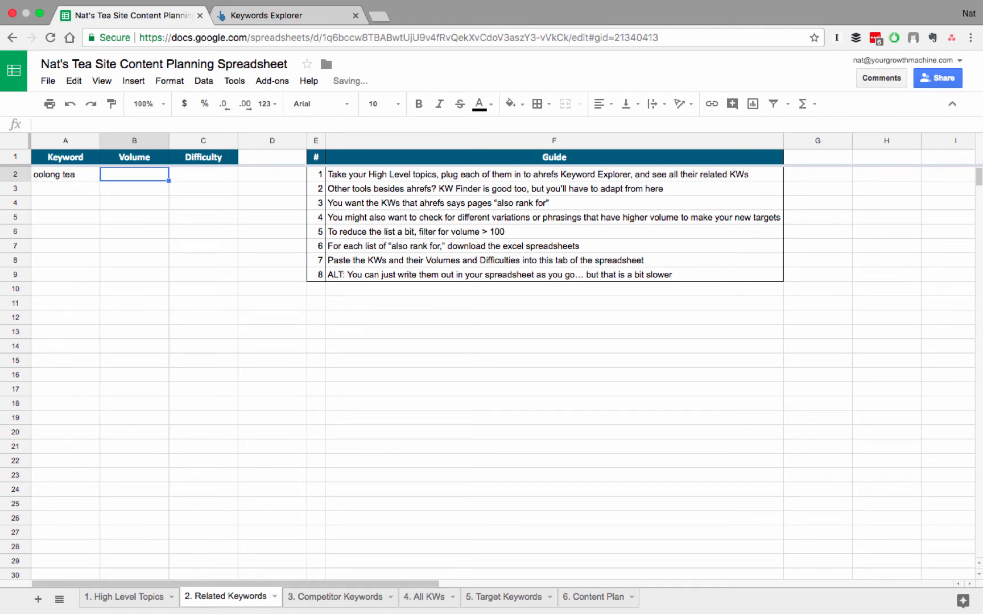
type("65000")
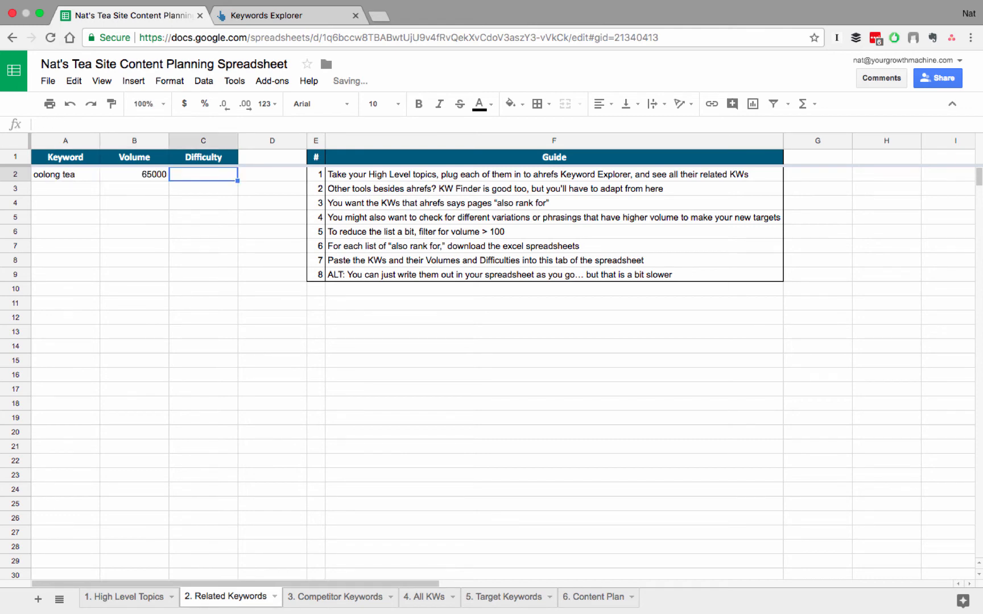
left_click(269, 15)
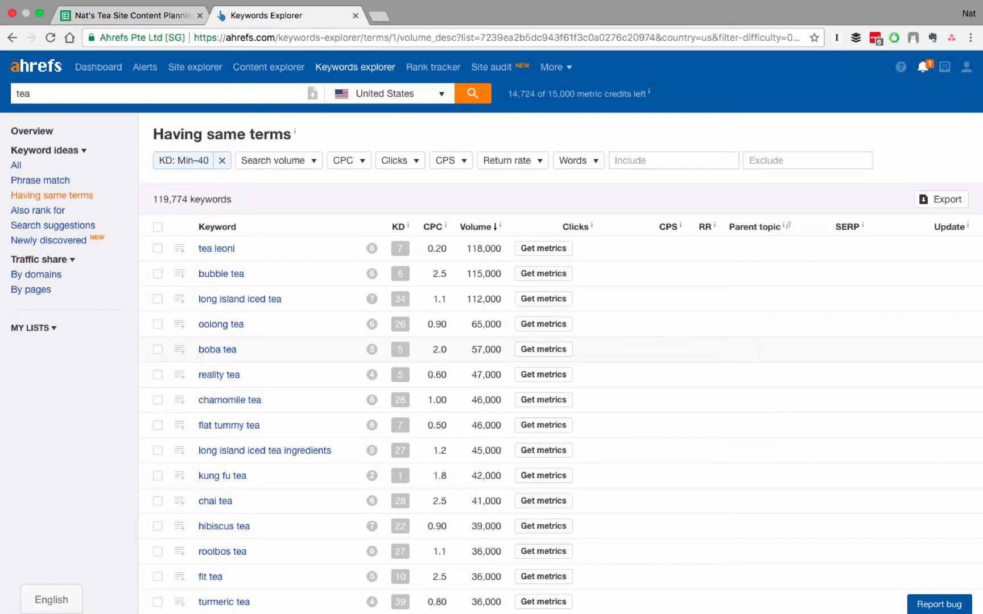
mouse_move(219, 374)
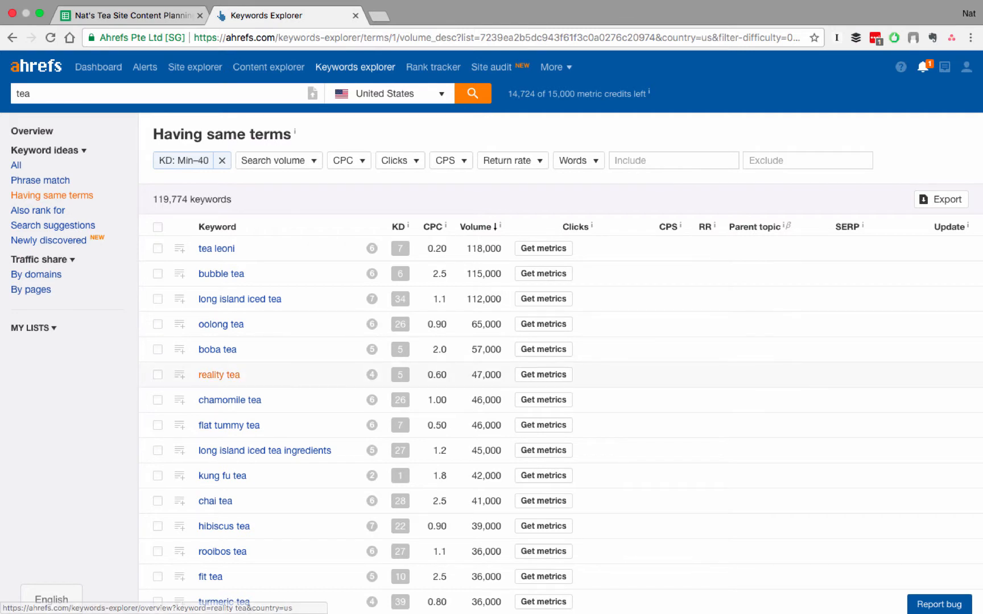
mouse_move(230, 400)
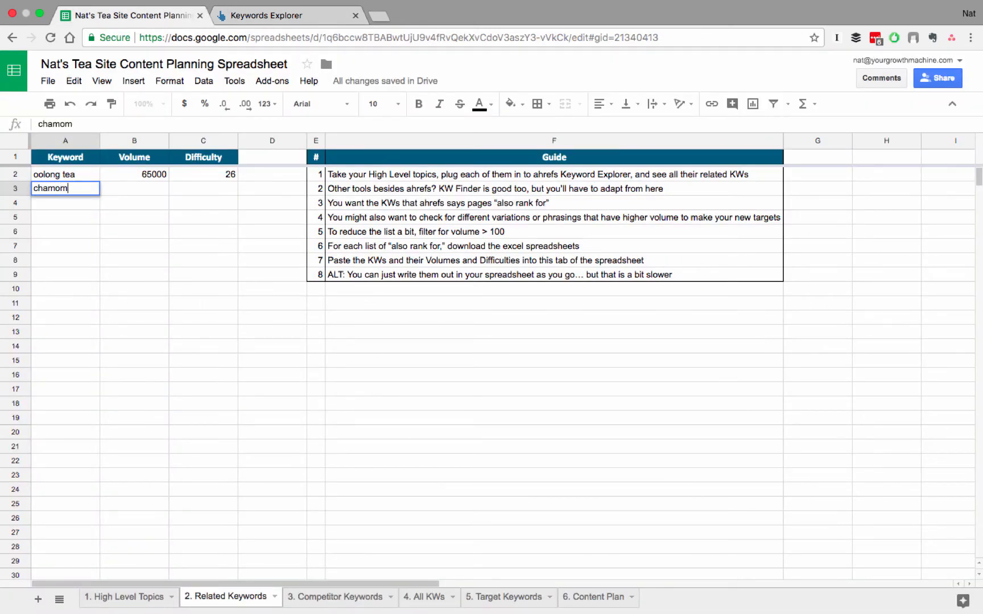
type("46")
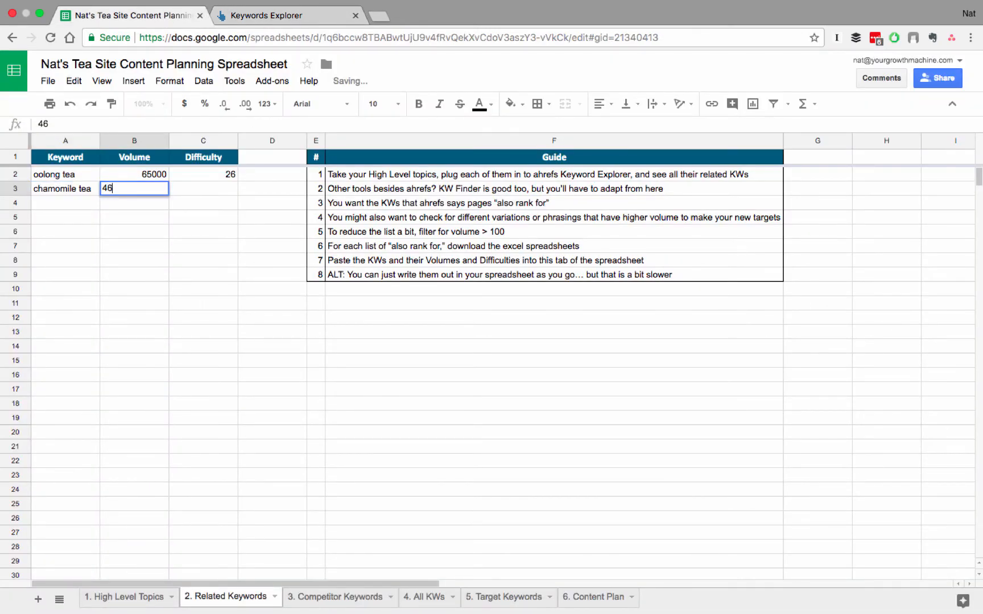
- Log hibiscus tea with volume 3900 in the Related Keywords sheet, checking the filtered results
left_click(266, 15)
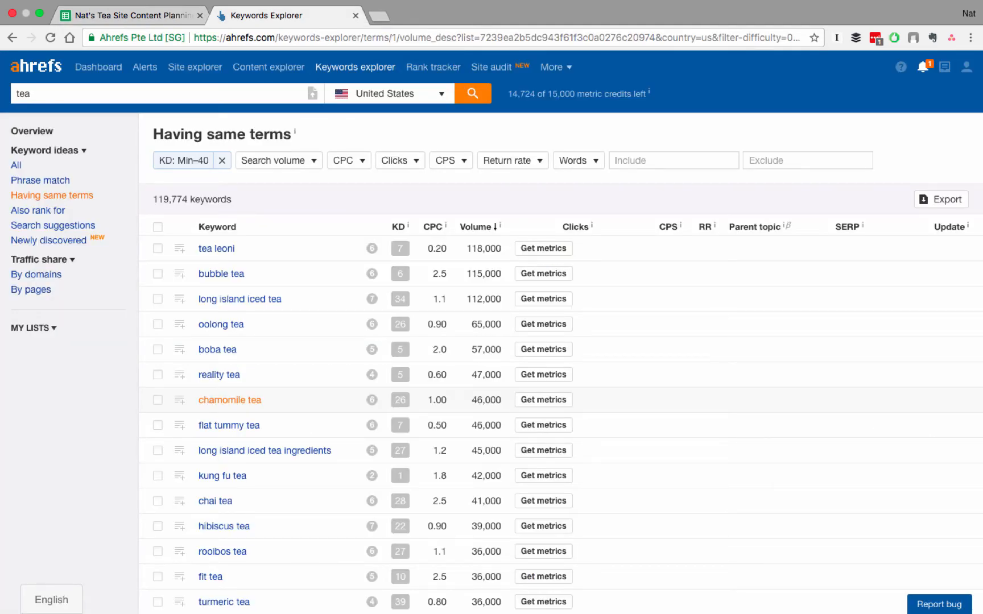
scroll("down", 3)
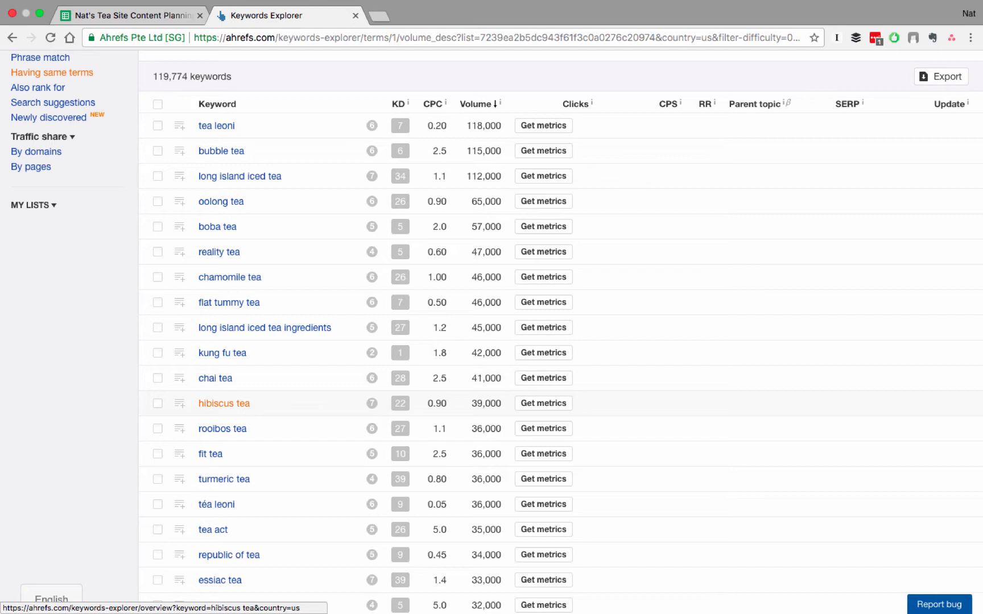
left_click(132, 15)
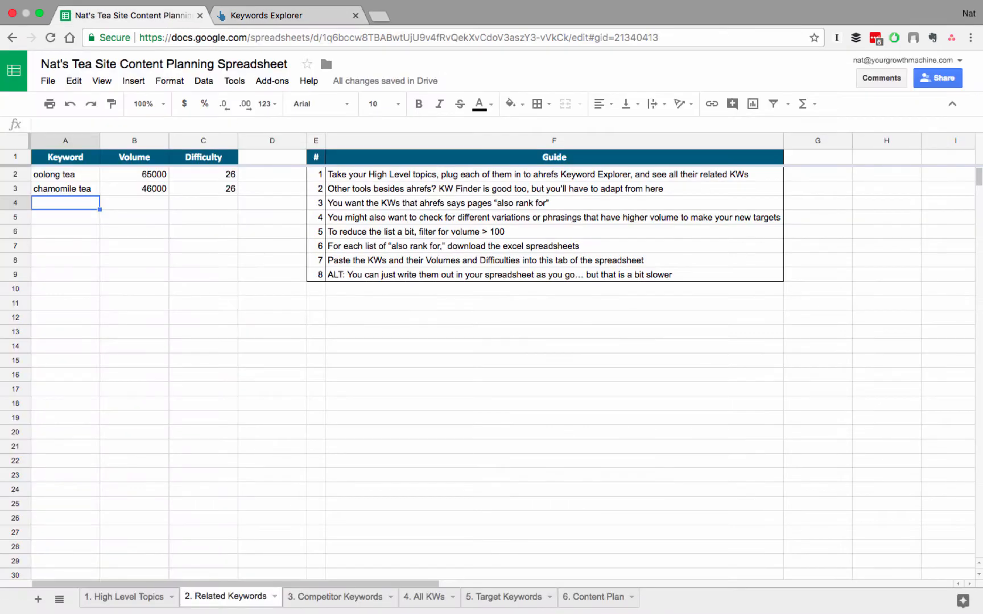
type("hibiscus tea")
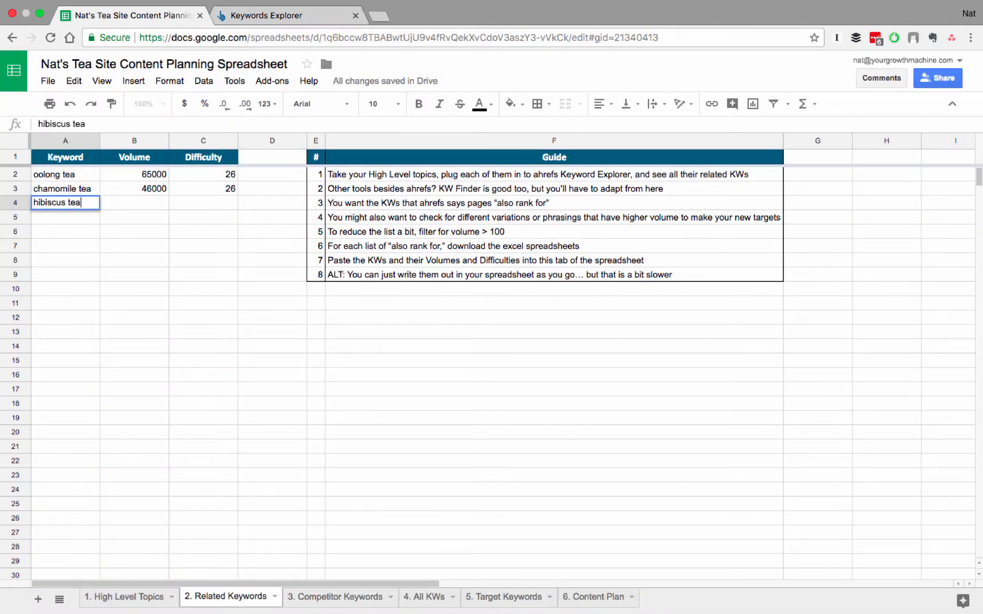
type("39000")
left_click(203, 203)
type("22")
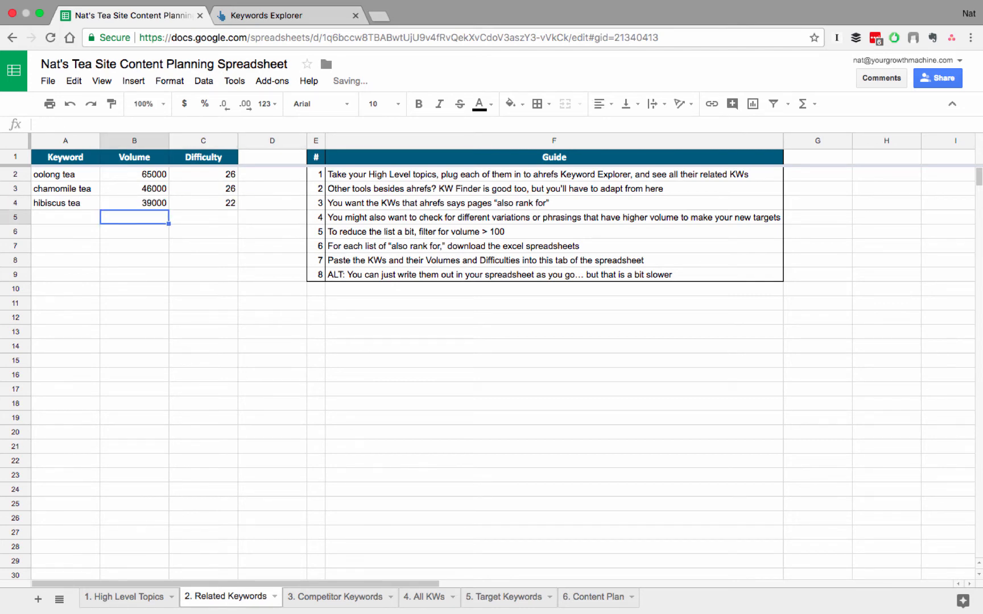
left_click(274, 15)
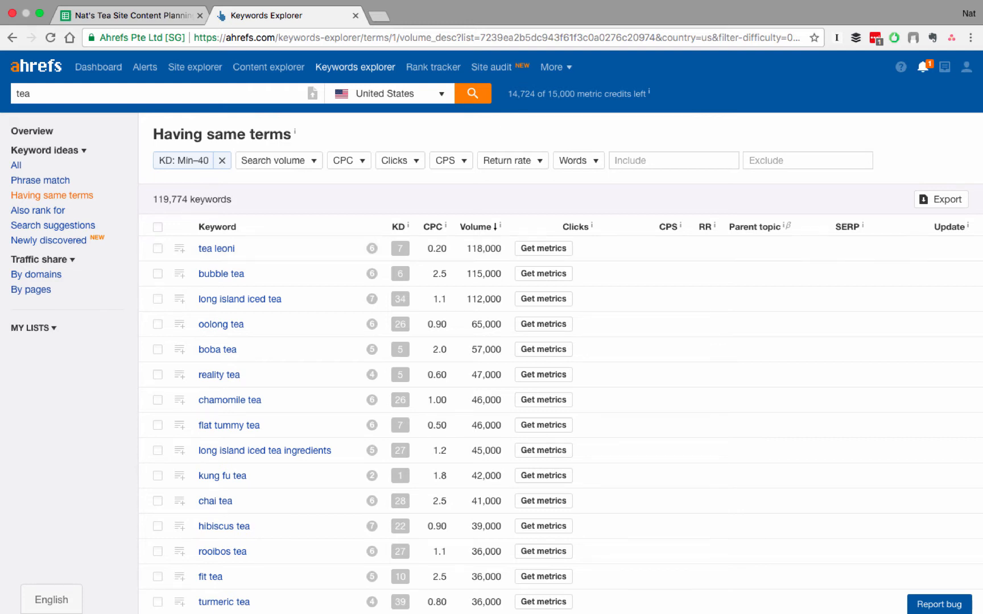
- Check ten low-difficulty tea keywords, including oolong tea and black tea, in the Having same terms results
scroll("down", 3)
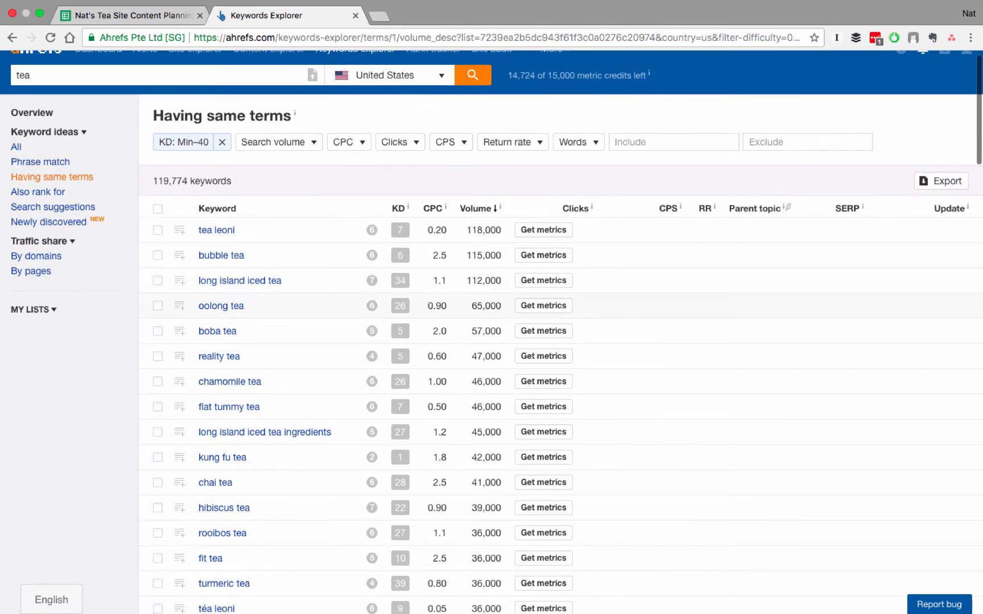
left_click(157, 305)
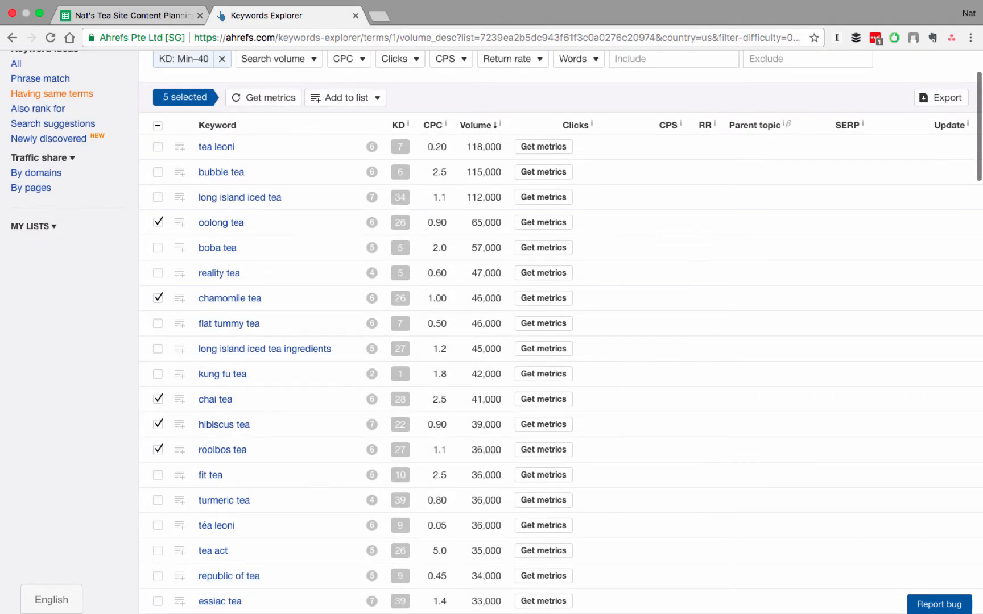
scroll("down", 3)
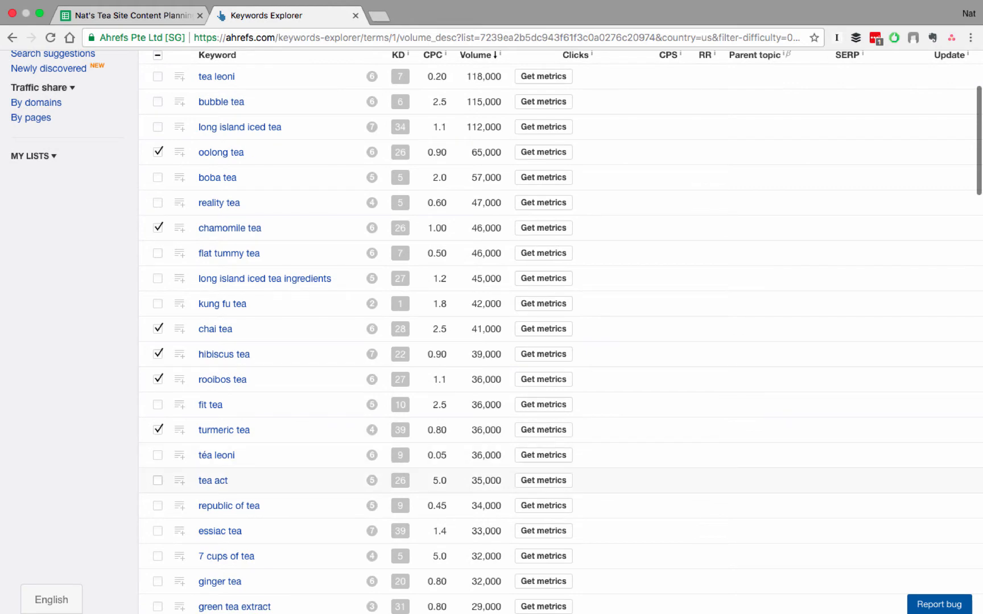
scroll("down", 3)
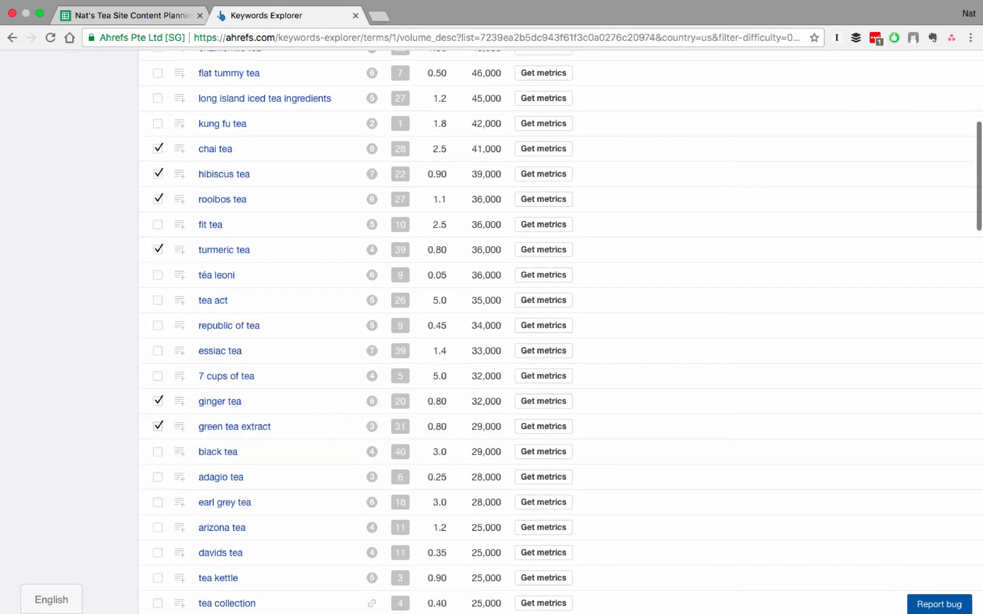
left_click(158, 452)
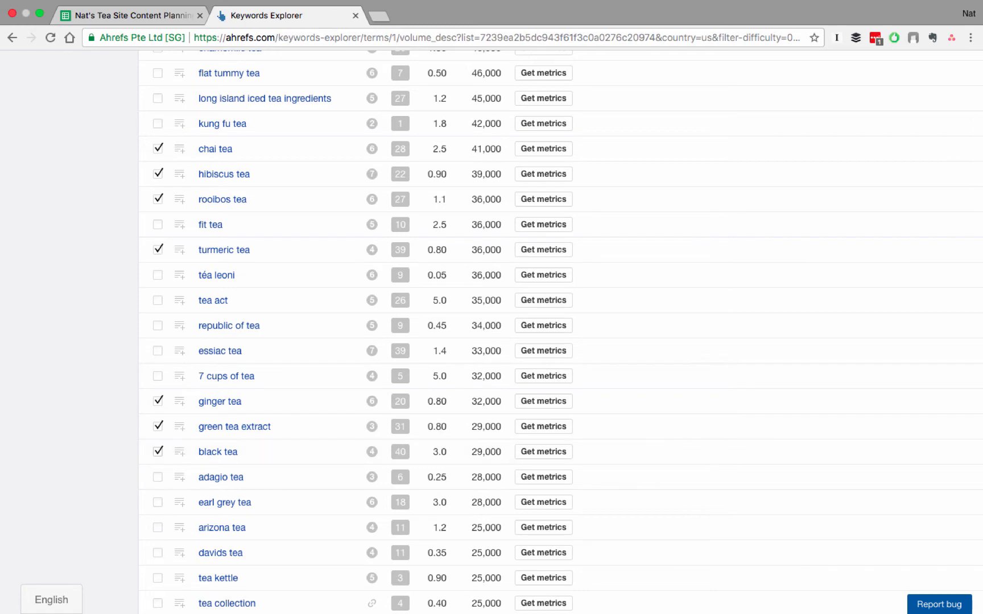
scroll("down", 3)
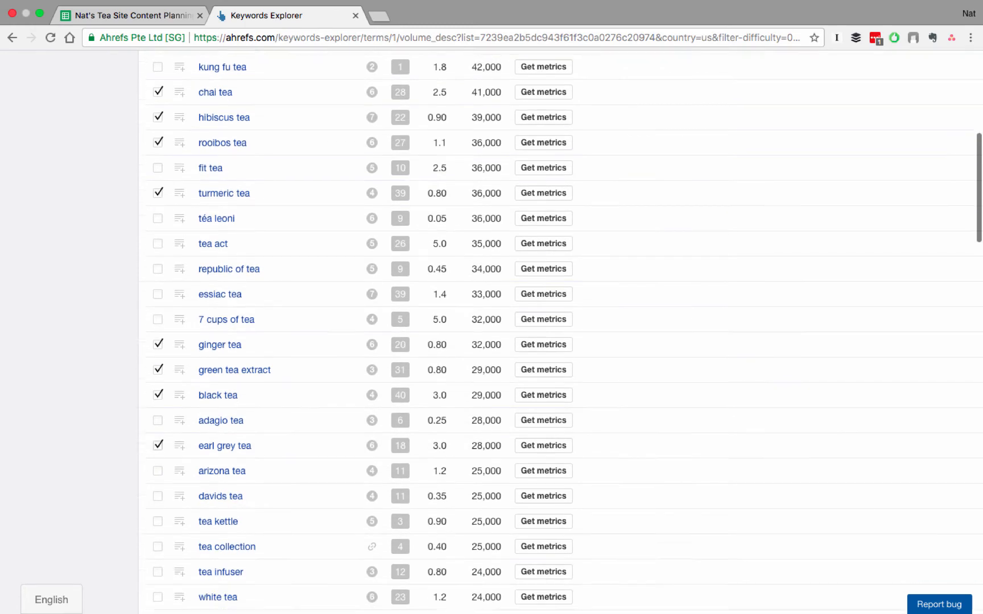
scroll("down", 3)
type("N")
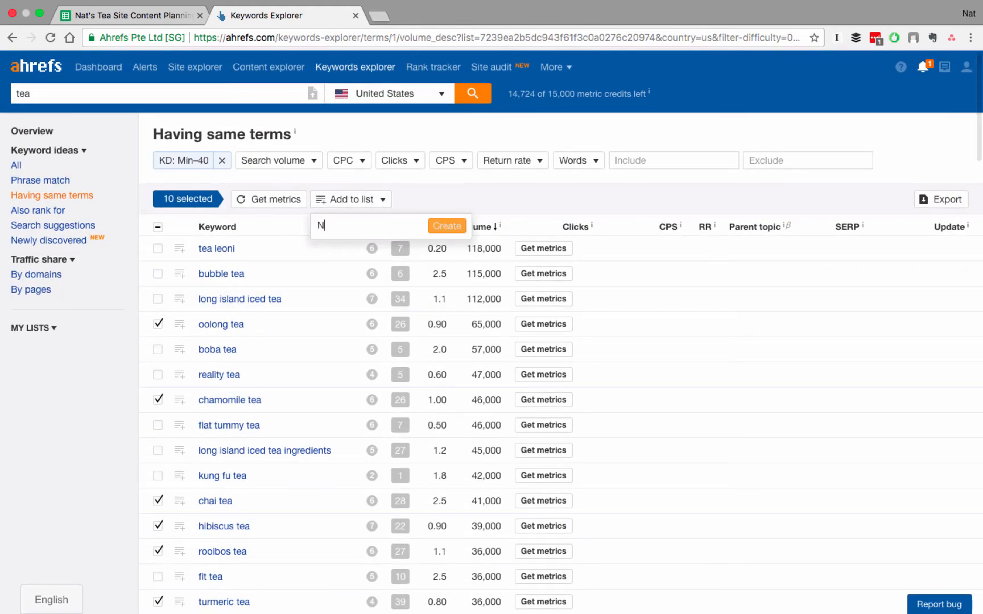
- Create the list 'Nat's Tea Site' and add the ten chosen keywords to it
type("at's Tea Site")
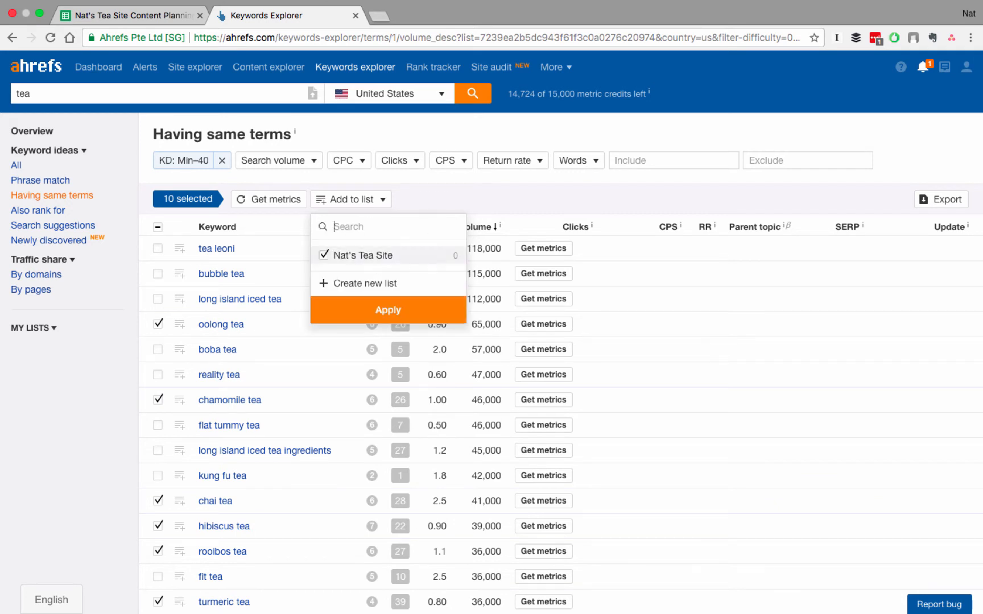
left_click(388, 310)
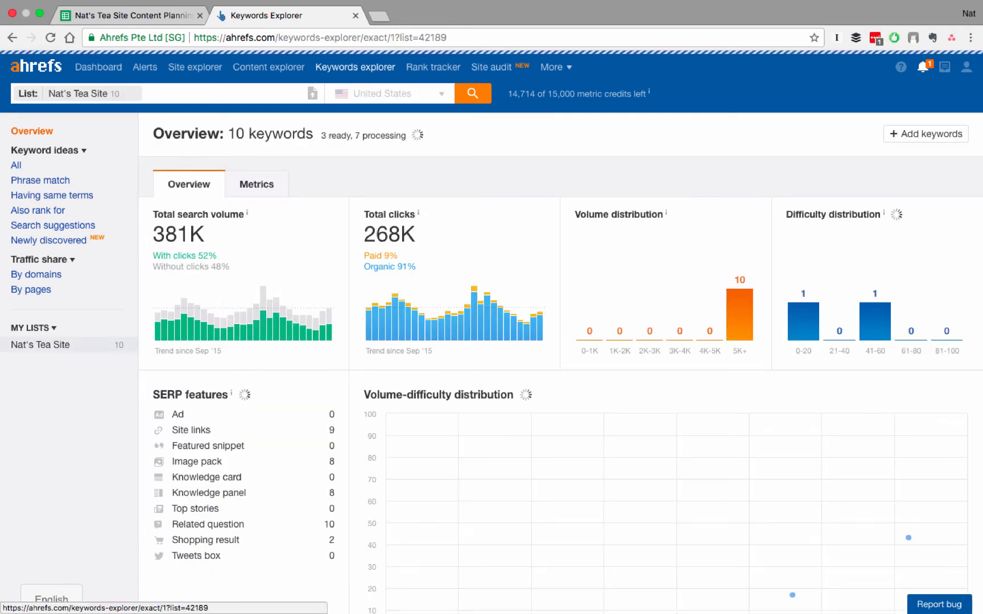
- Review the Metrics table for the ten Nat's Tea Site keywords, then go to the content planning spreadsheet
left_click(256, 184)
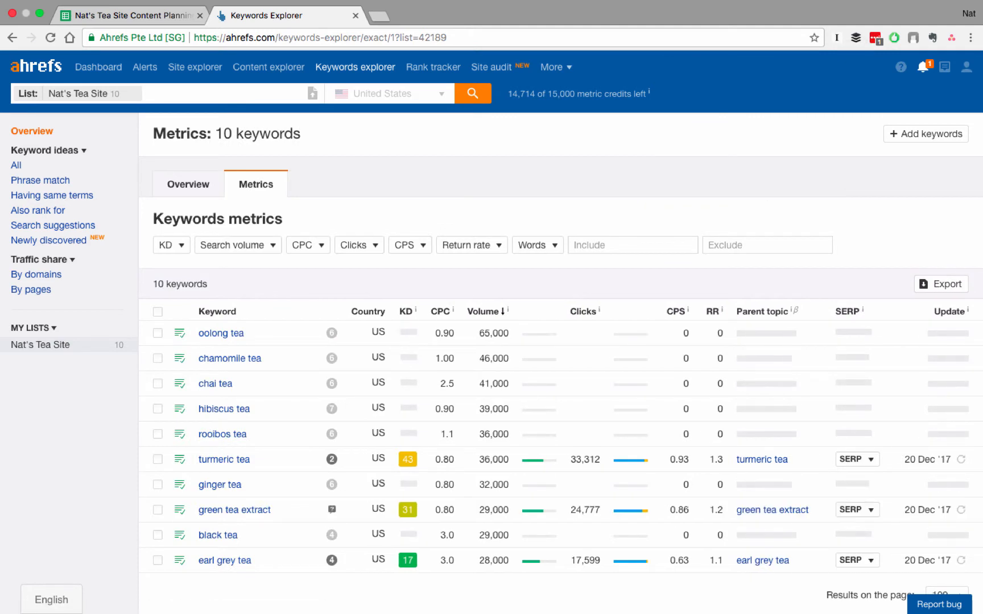
scroll("down", 3)
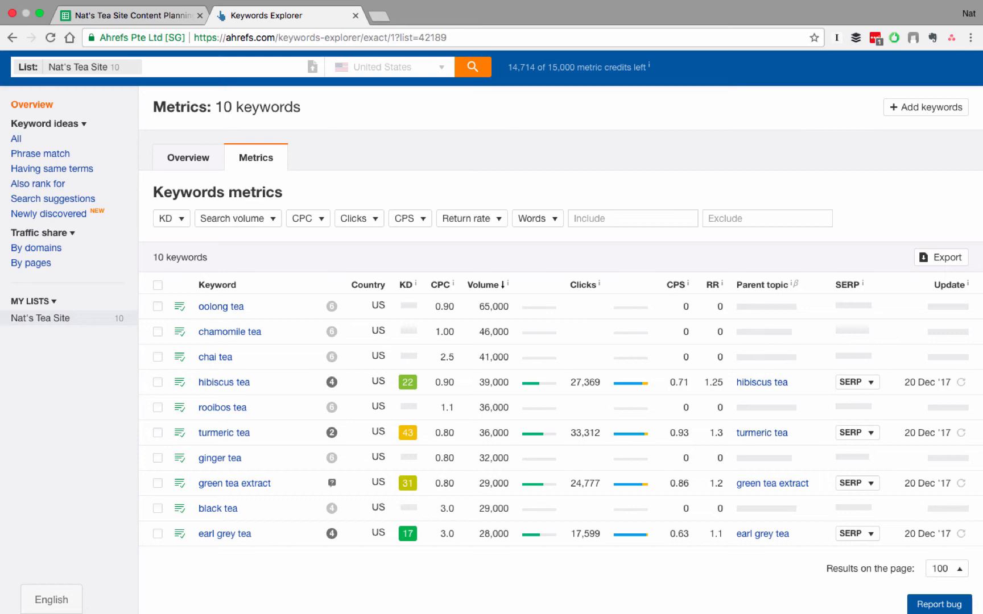
left_click(132, 15)
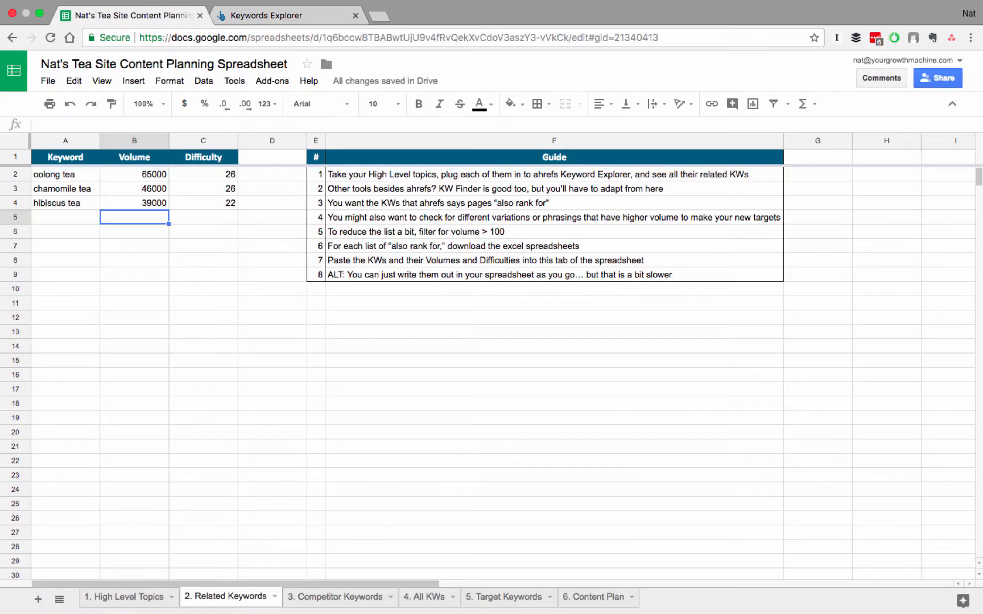
- Check the Tea ceremonies topic in High Level Topics, then enter 'making tea' as a new Keywords Explorer search
left_click(124, 598)
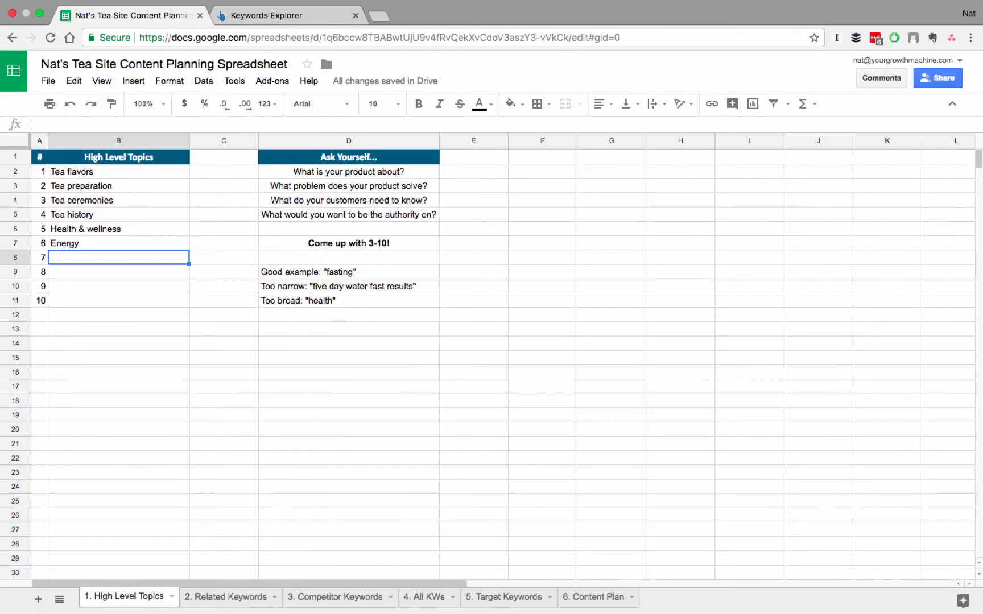
left_click(118, 201)
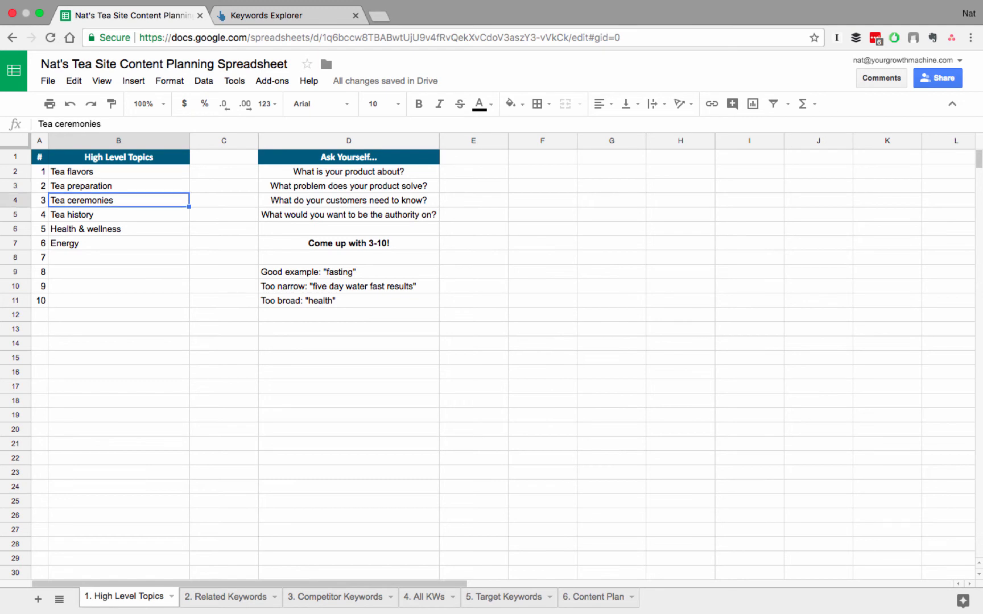
left_click(269, 15)
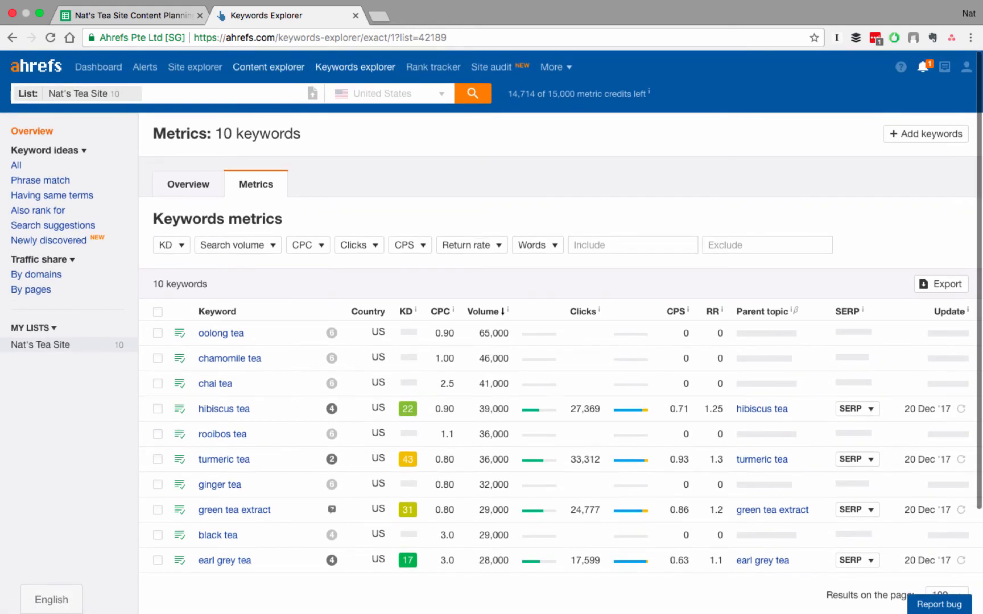
left_click(355, 67)
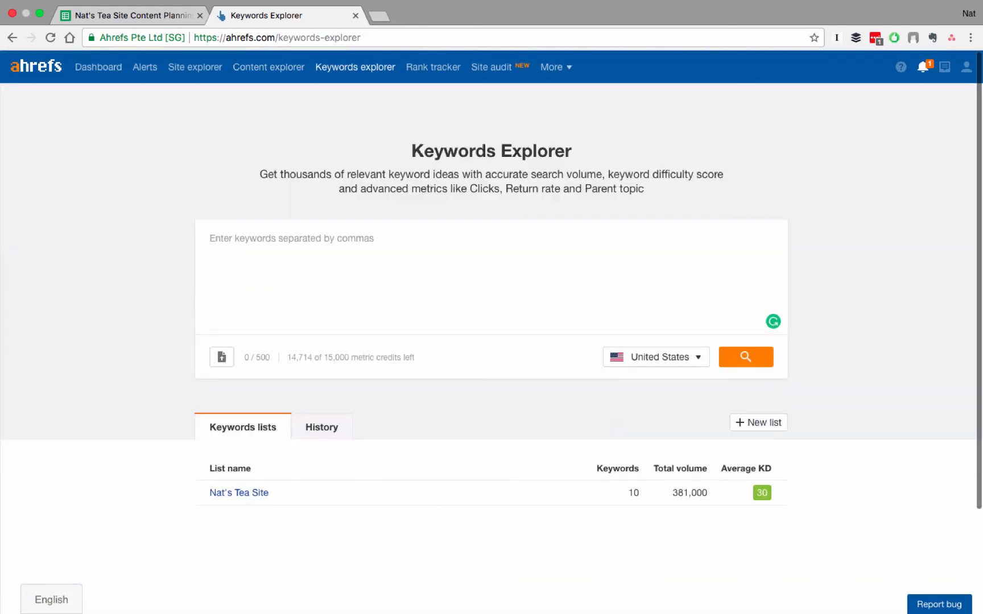
type("making tea")
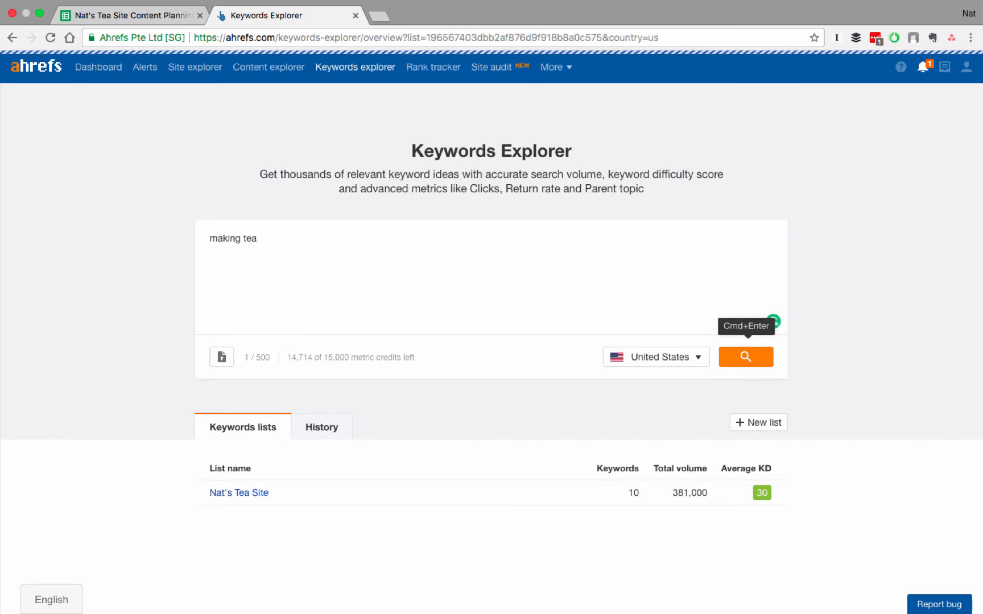
- Search 'making tea', add 'how to make tea' from Also rank for to Nat's Tea Site, and view its 15,231 same-term keywords
left_click(746, 357)
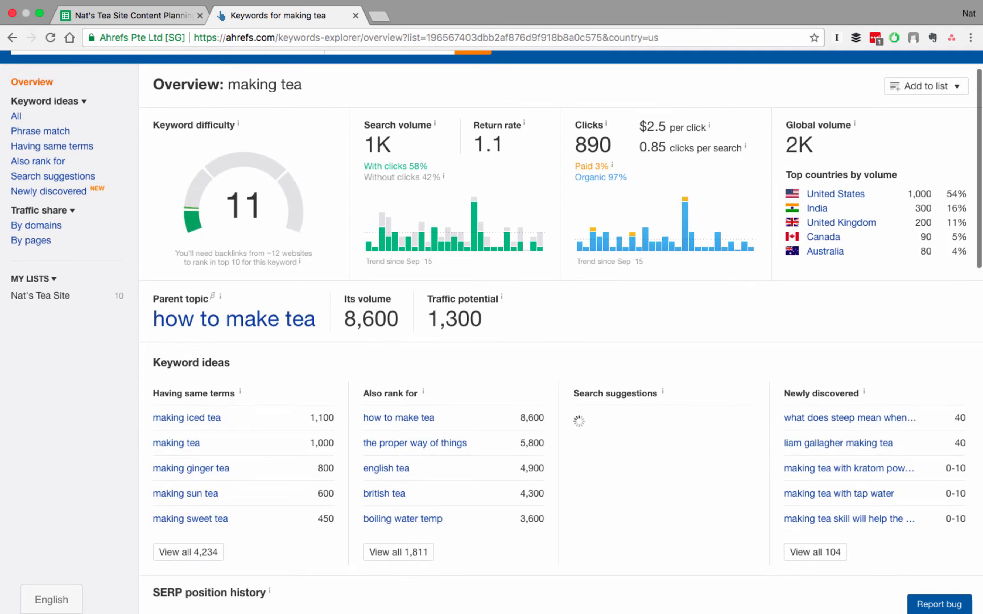
mouse_move(398, 417)
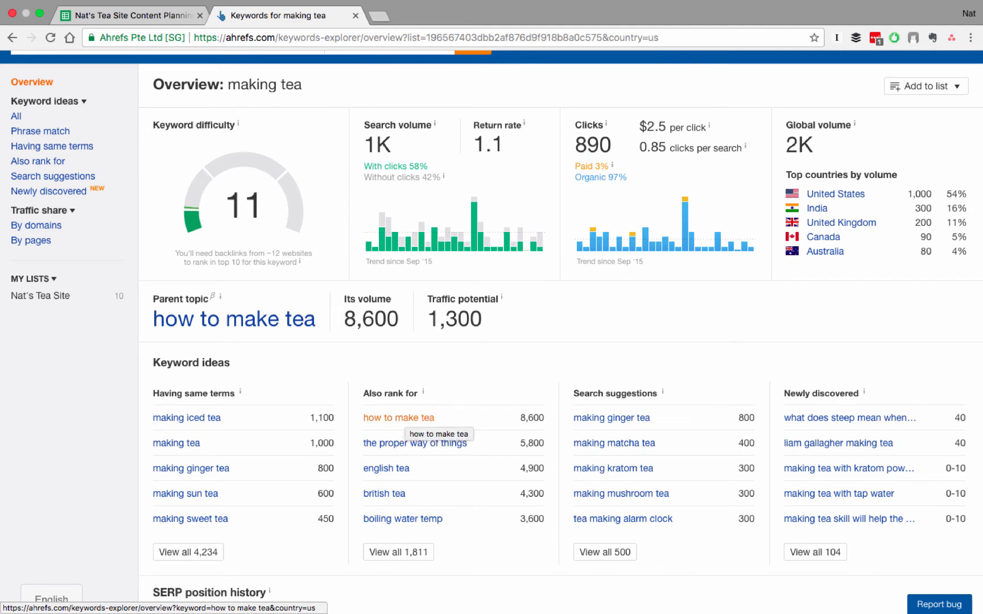
left_click(397, 417)
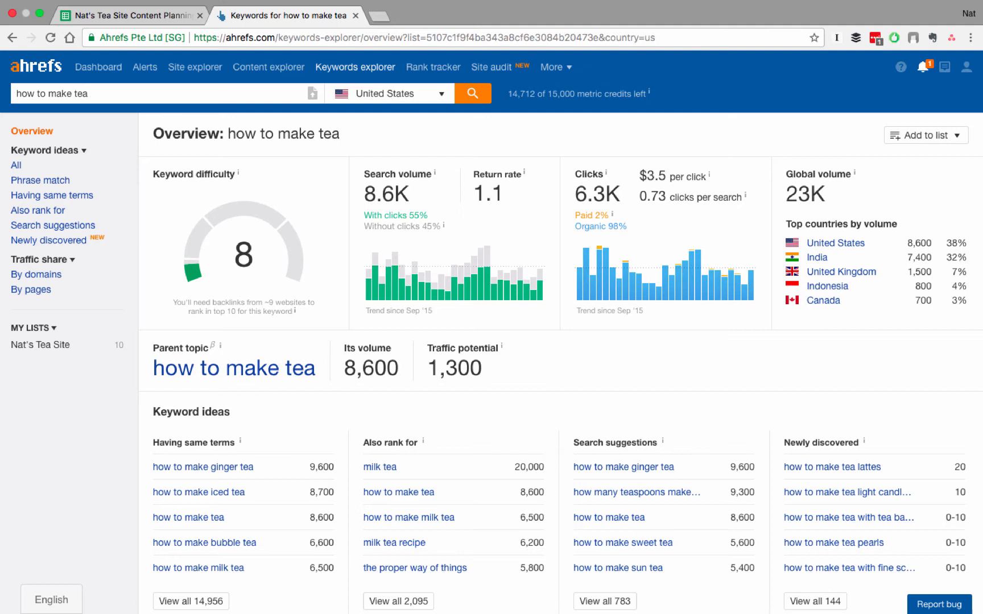
left_click(926, 134)
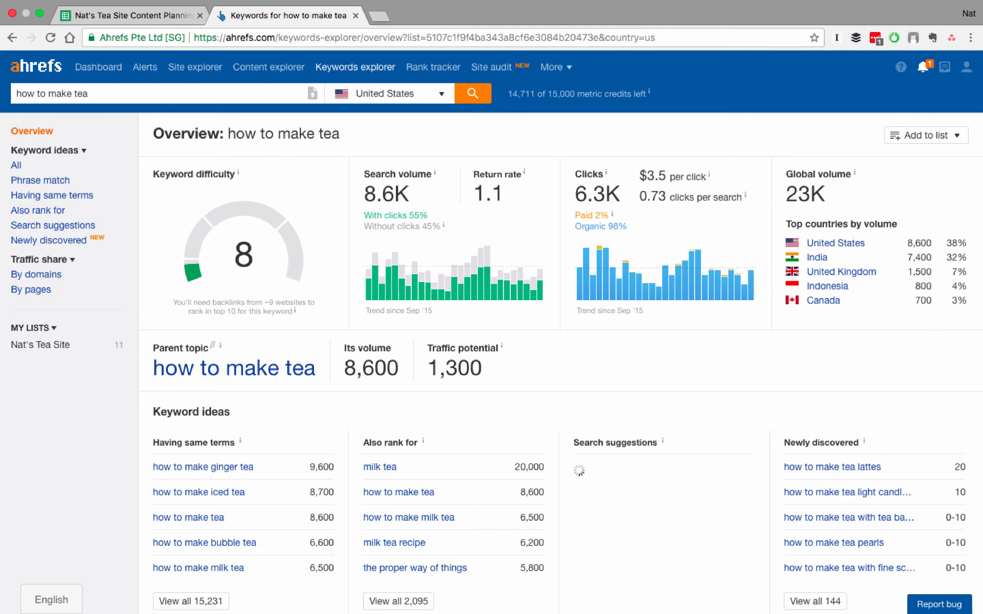
scroll("down", 3)
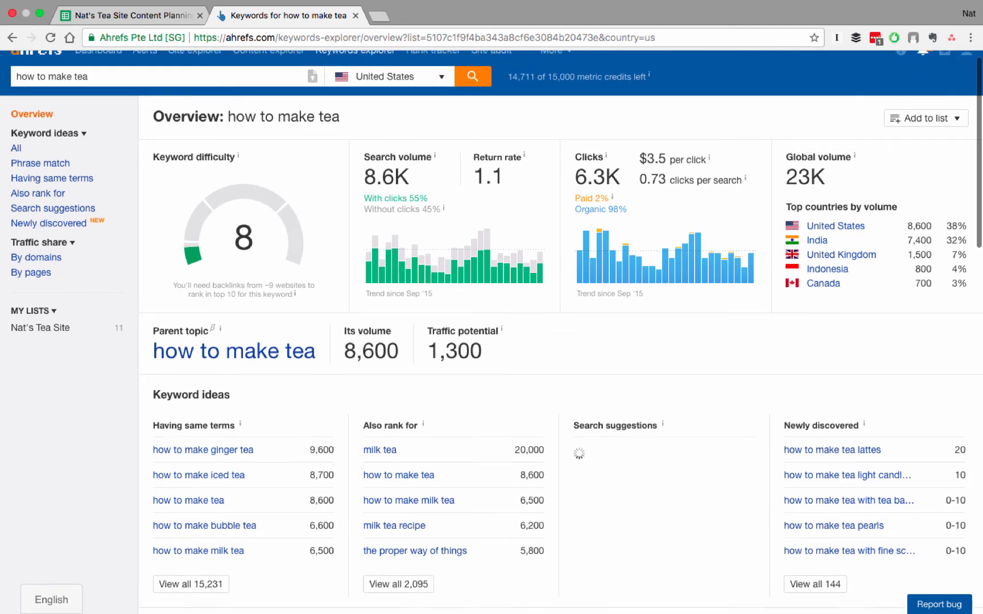
scroll("down", 3)
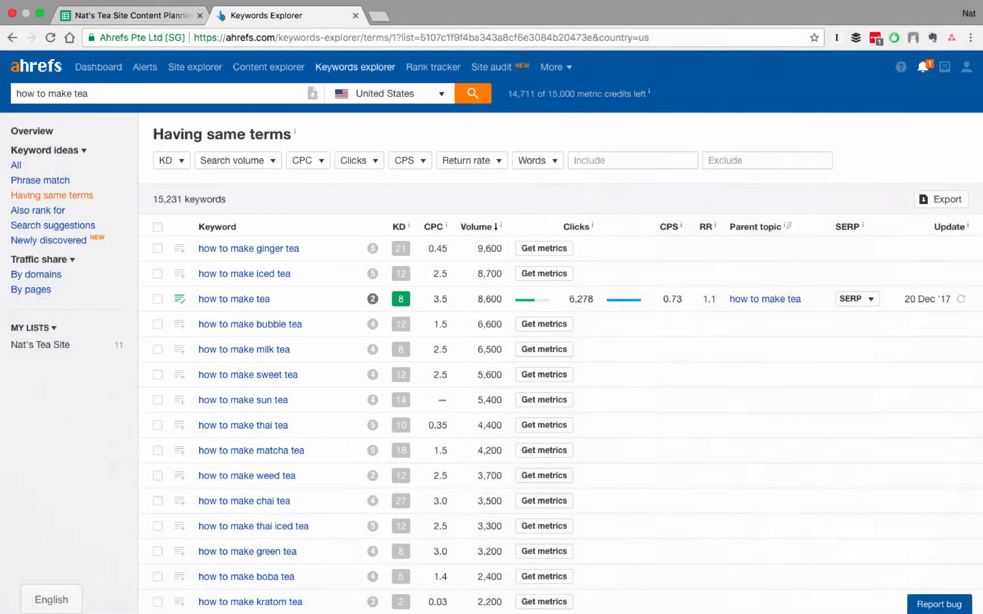
- Check nine 'how to make … tea' keywords such as ginger, milk, chai and green tea
left_click(157, 248)
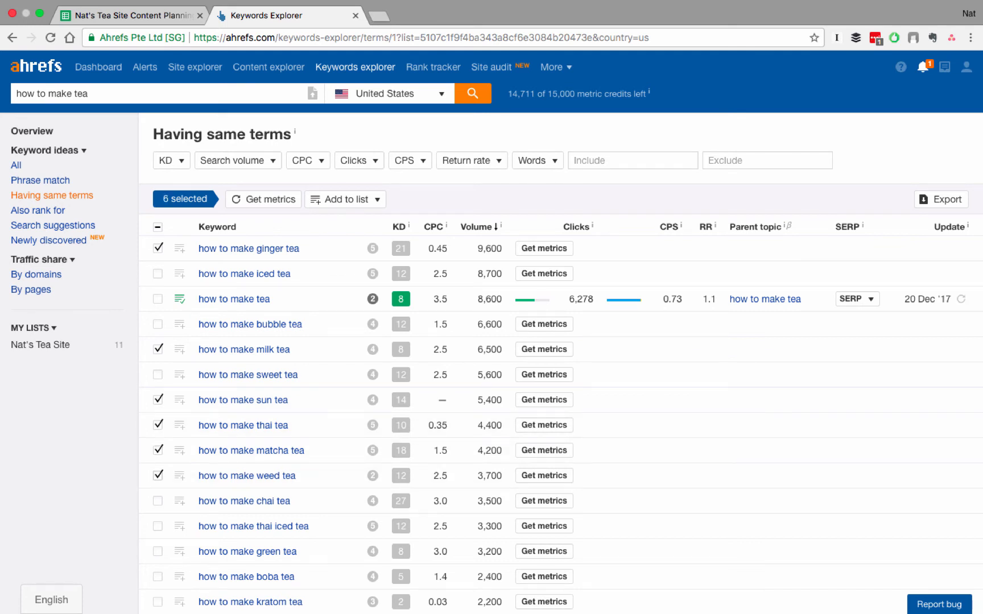
left_click(158, 500)
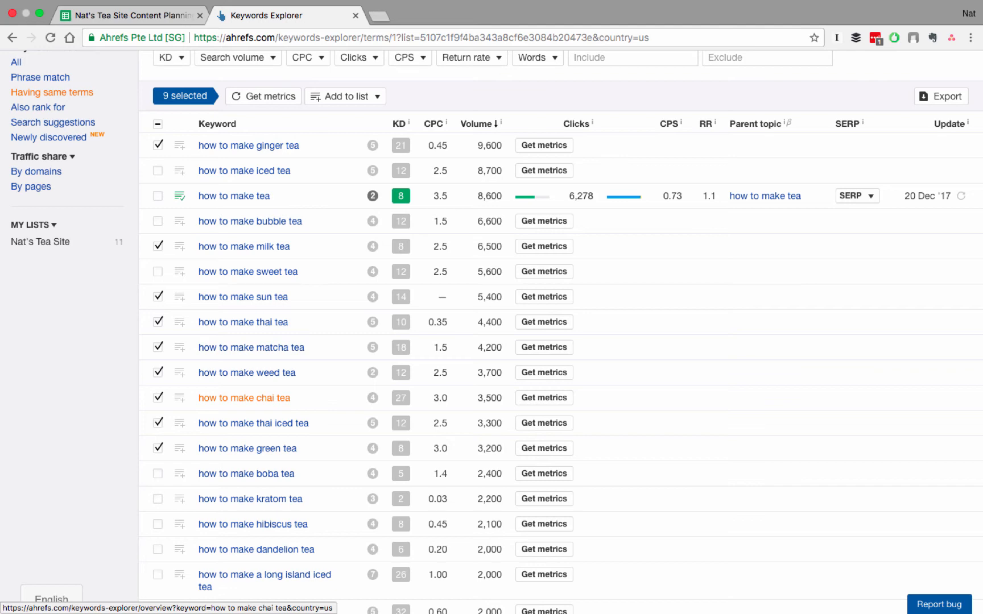
scroll("down", 3)
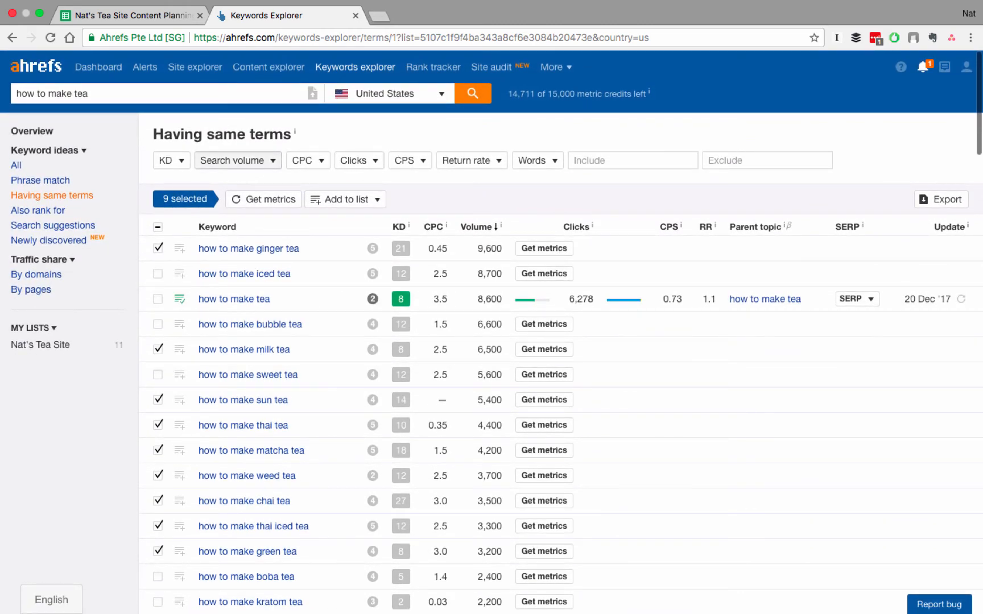
- Filter the Having same terms results by a minimum search volume
left_click(233, 160)
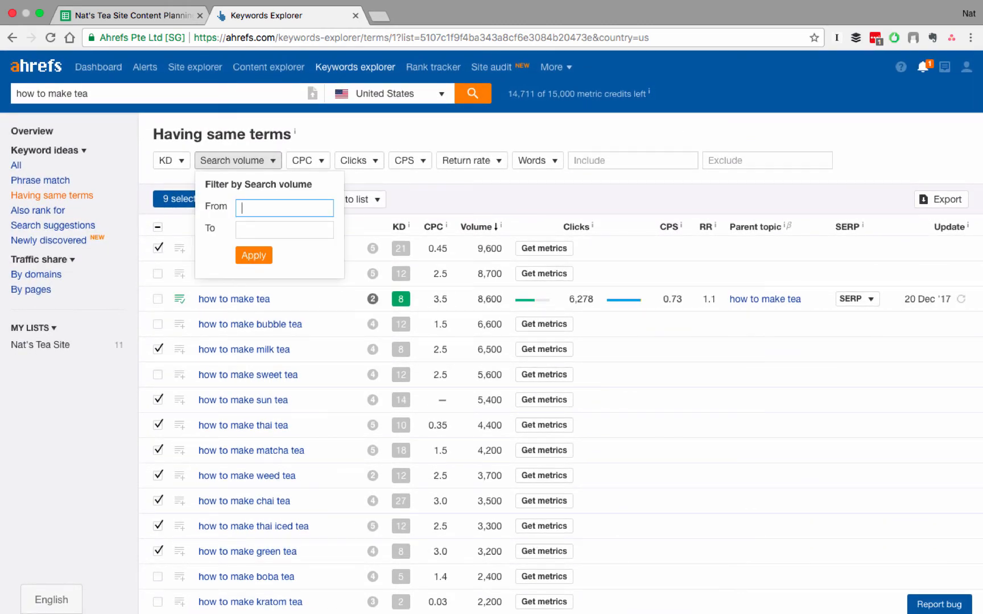
left_click(254, 255)
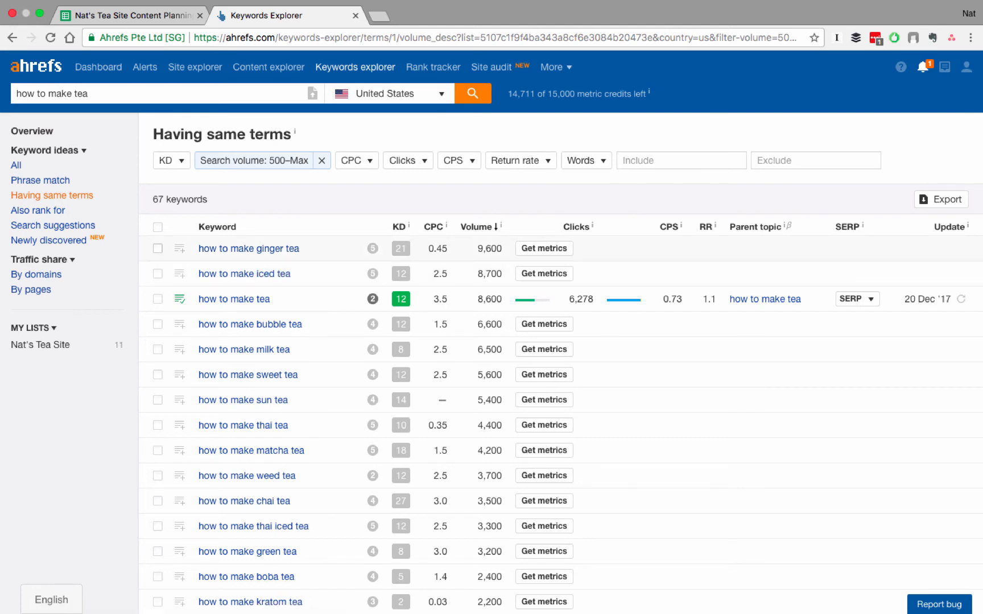
- Check how-to-make keywords for ginger, bubble, milk, weed and chai tea
left_click(157, 248)
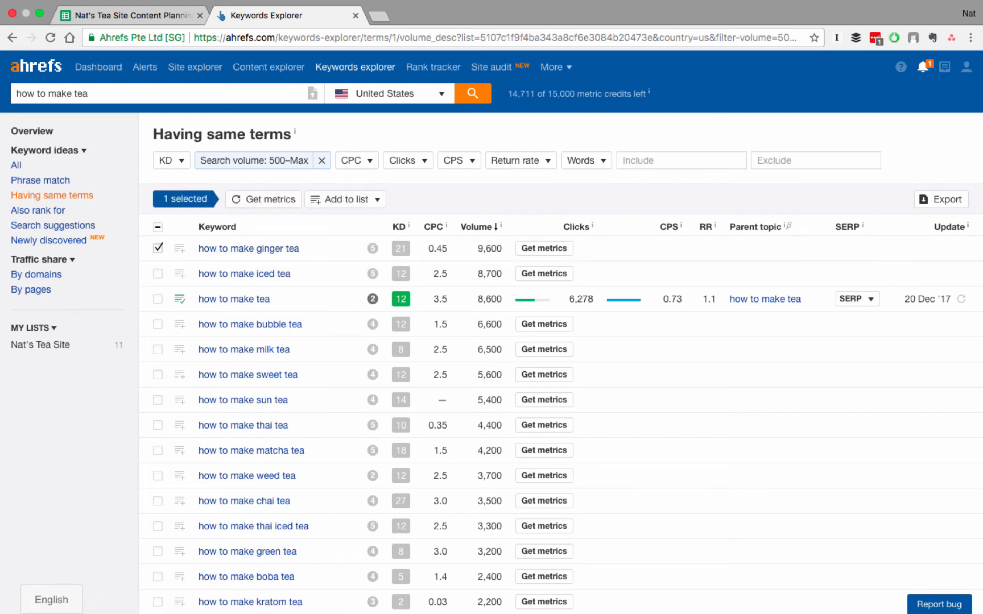
left_click(157, 324)
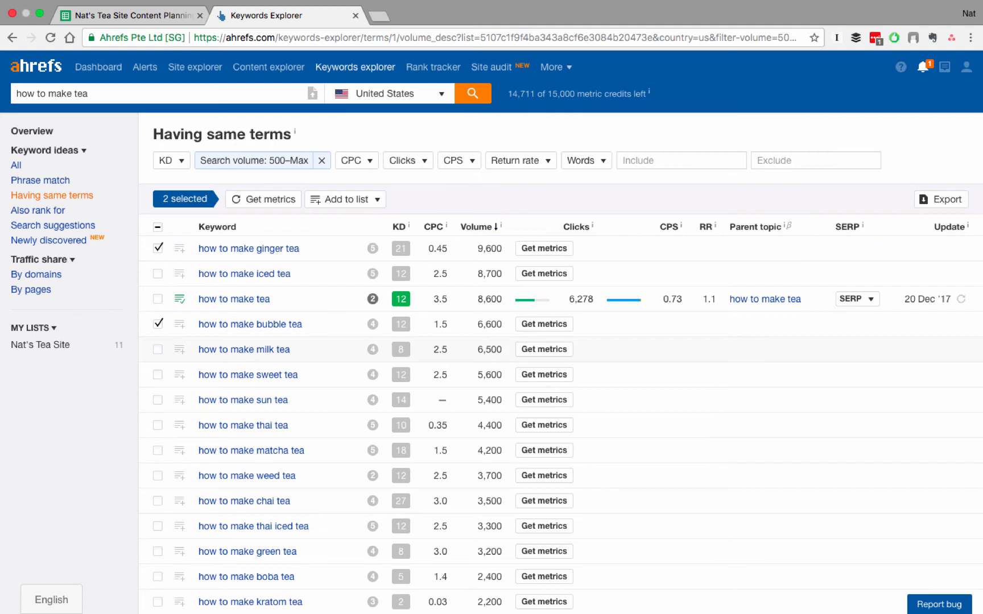
left_click(157, 349)
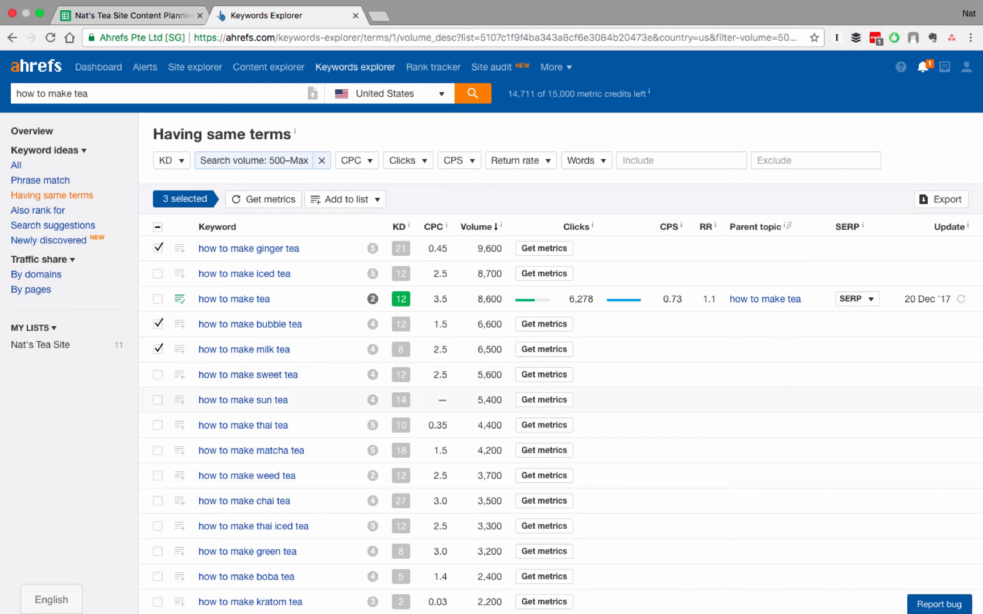
left_click(157, 450)
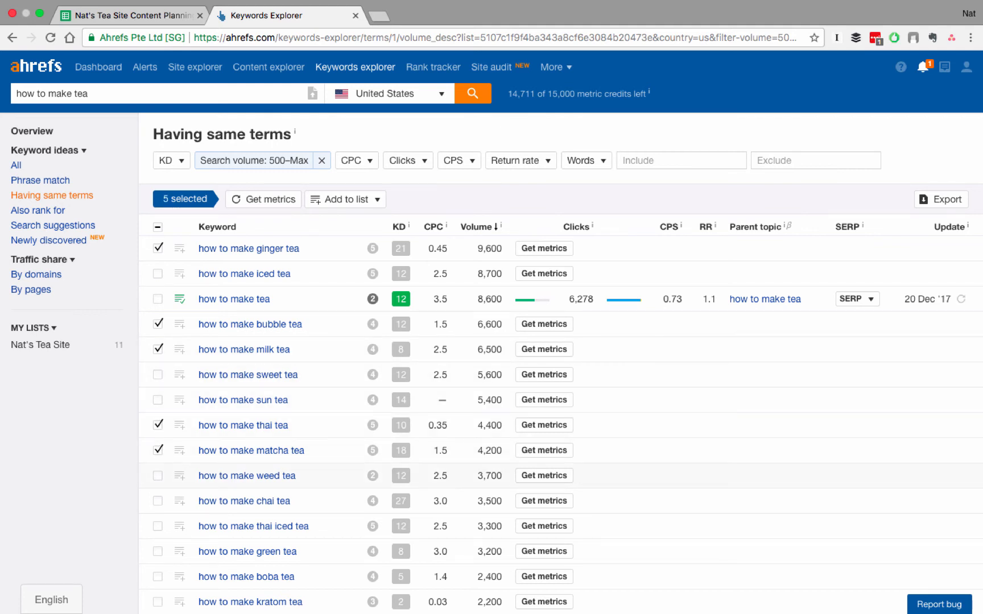
left_click(158, 476)
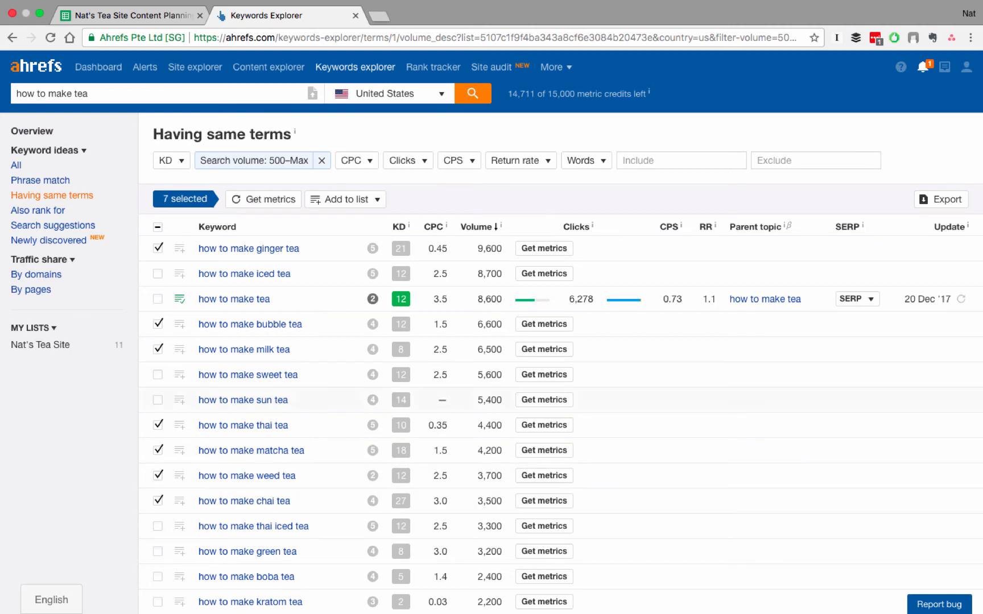
- Add the selected keywords to Nat's Tea Site and move to the planning spreadsheet
left_click(344, 199)
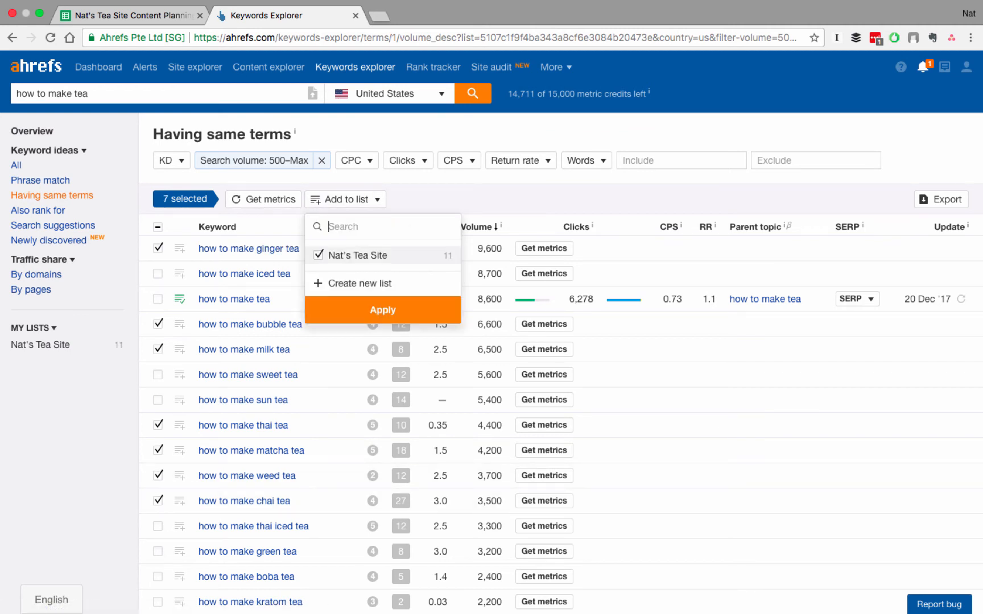
left_click(382, 309)
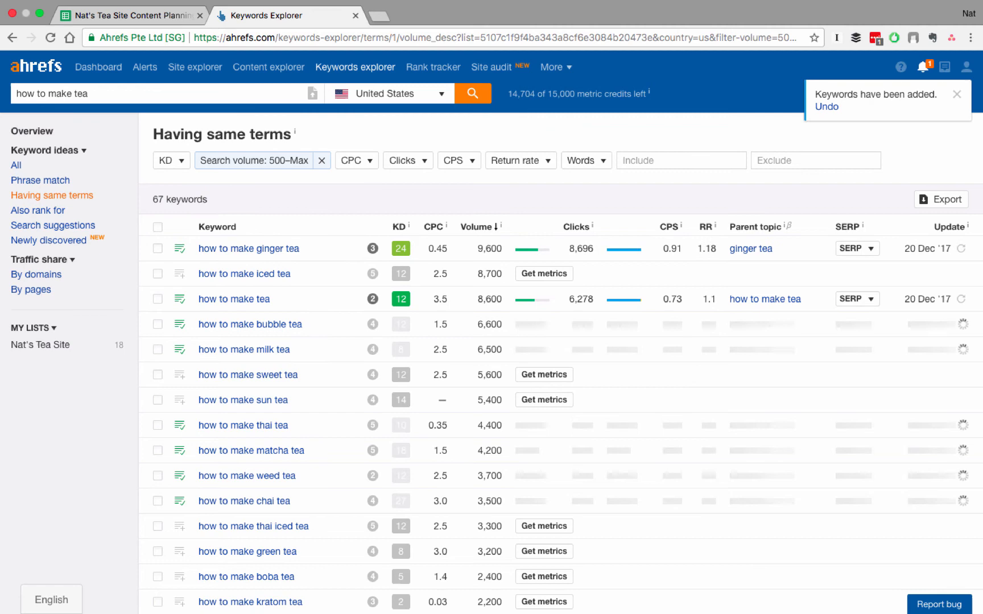
left_click(130, 14)
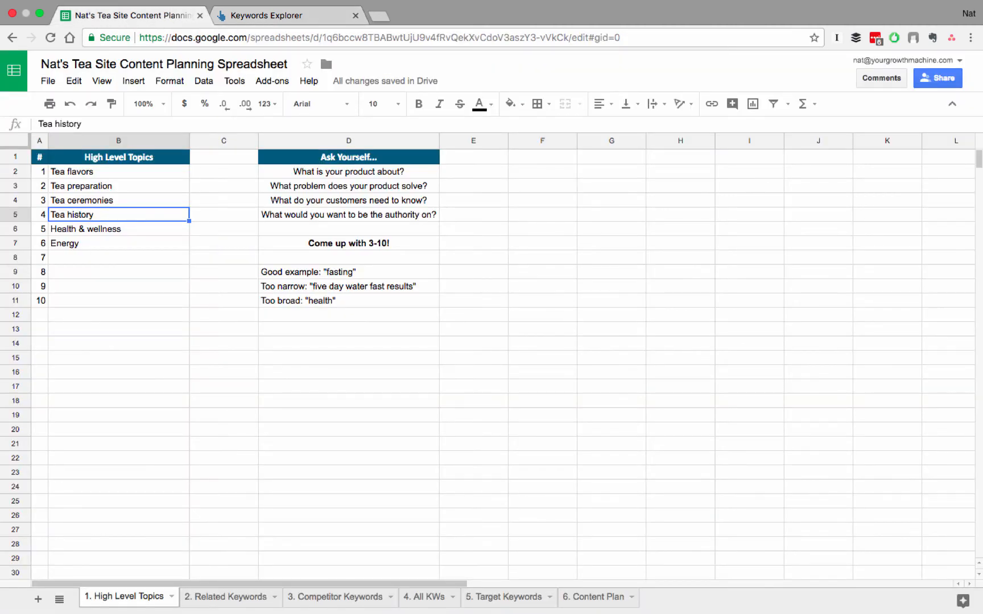
- Review the Health & wellness topic in High Level Topics, then return to the keyword results
left_click(118, 228)
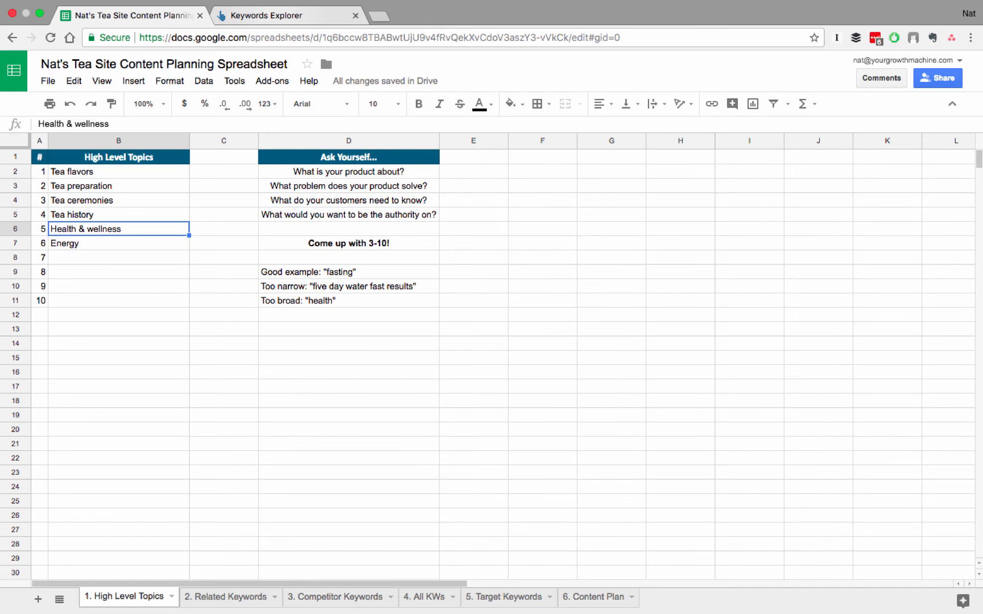
left_click(287, 15)
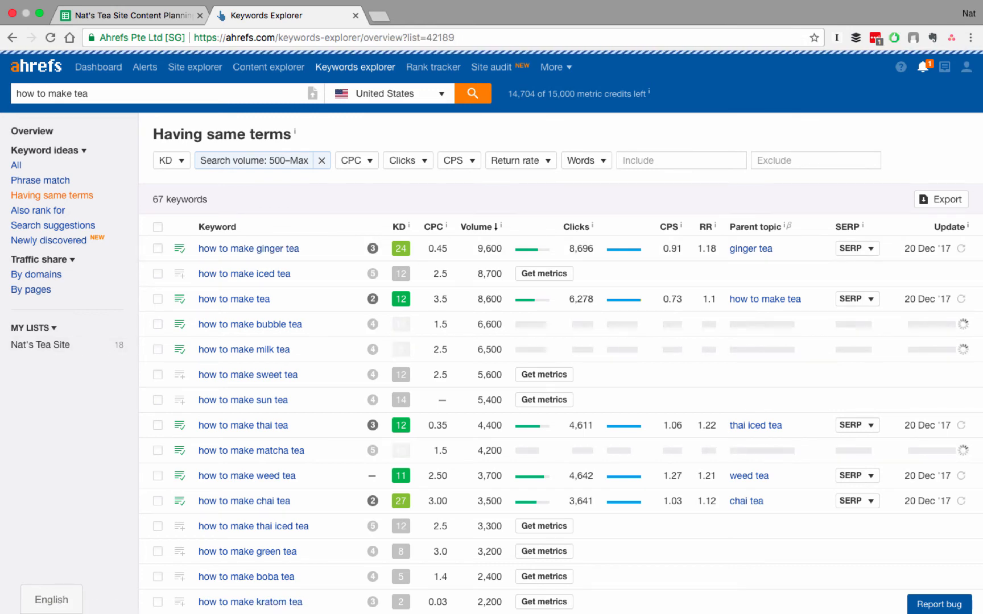
- View the Metrics of the 18 keywords saved in Nat's Tea Site
left_click(39, 345)
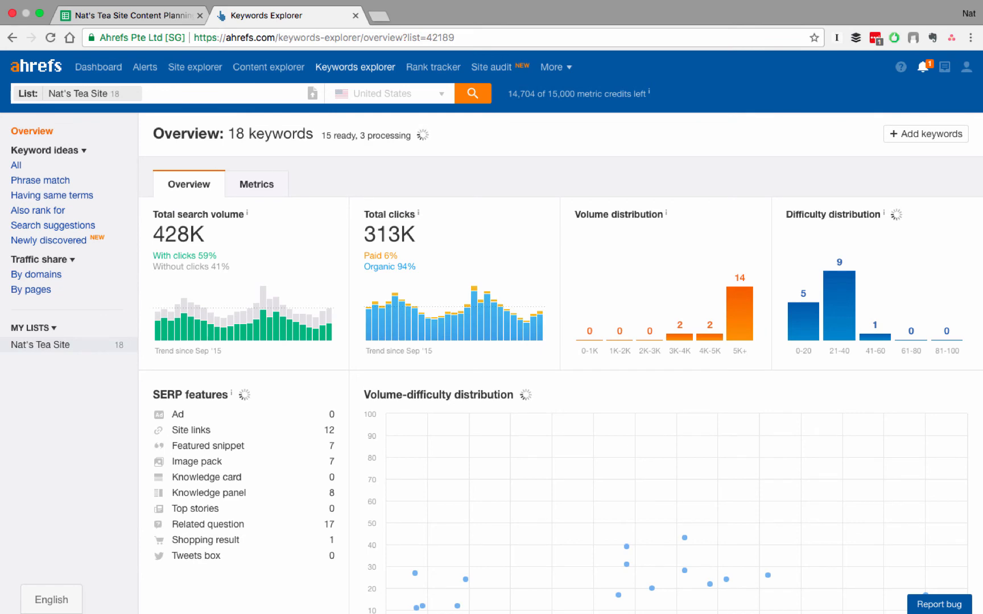
left_click(256, 183)
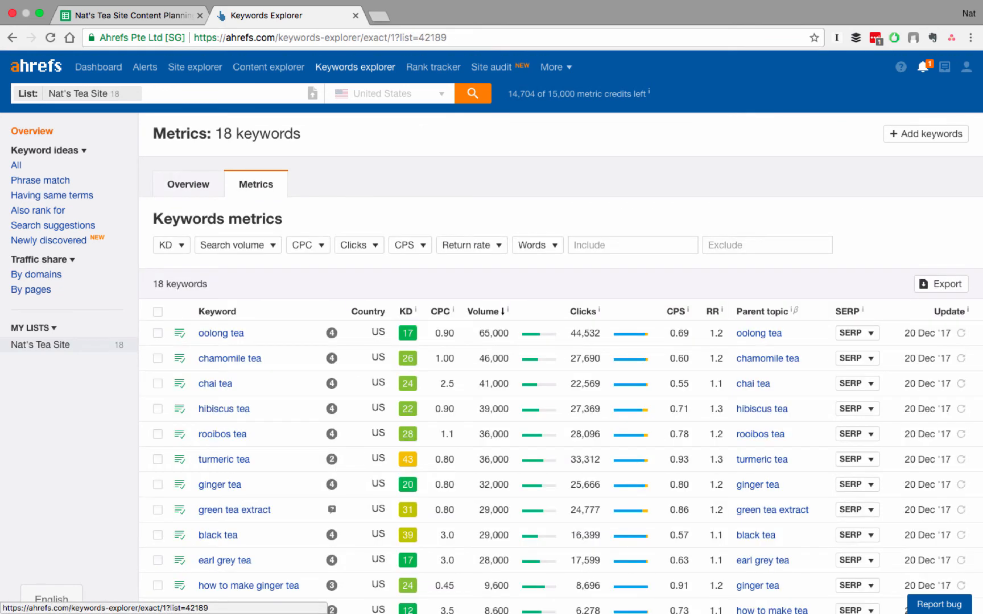
scroll("down", 3)
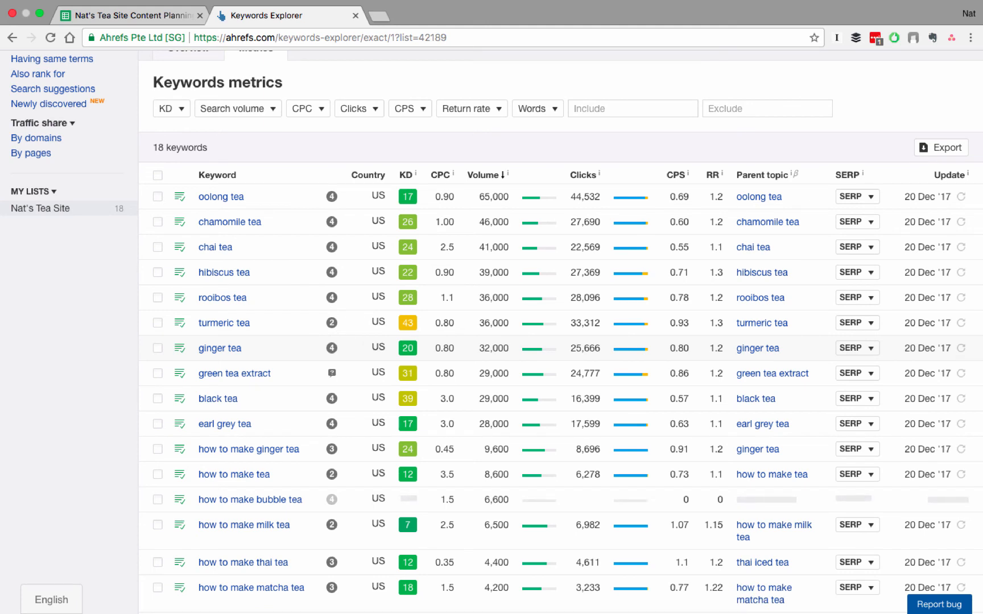
mouse_move(219, 348)
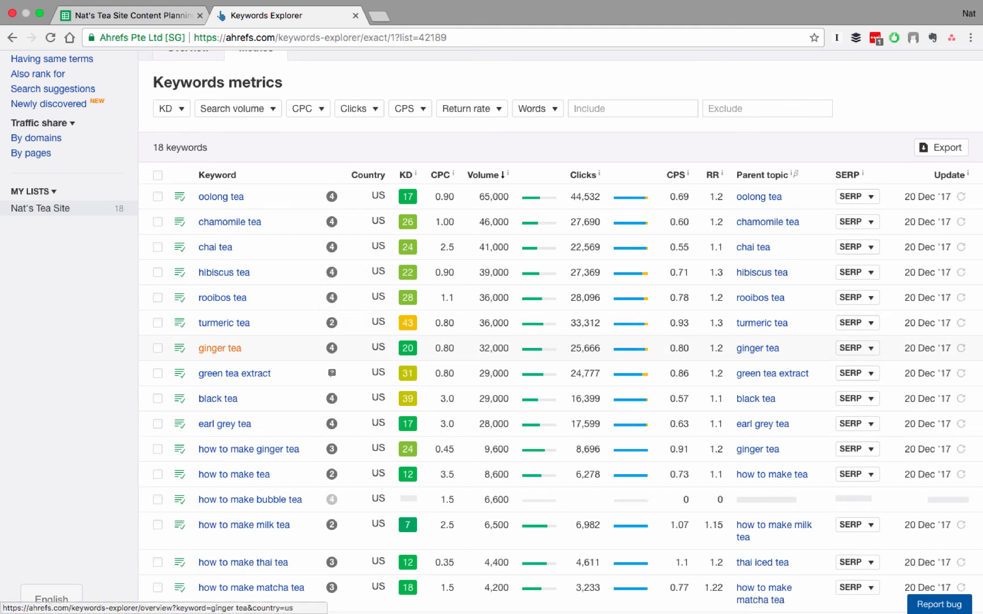
- Load ginger tea's overview and its full also-rank-for list of 2,277 keywords
left_click(219, 348)
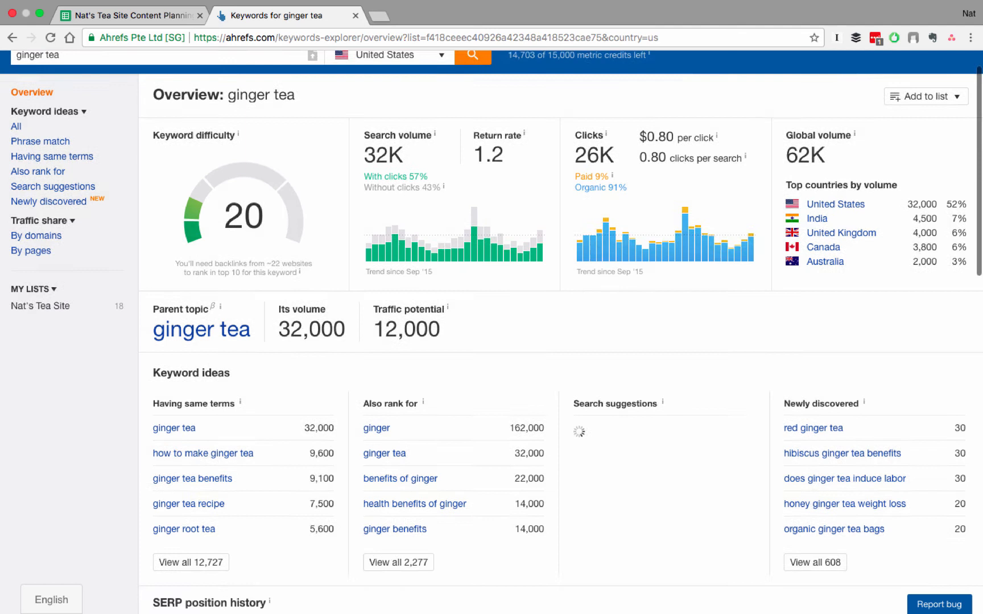
scroll("down", 3)
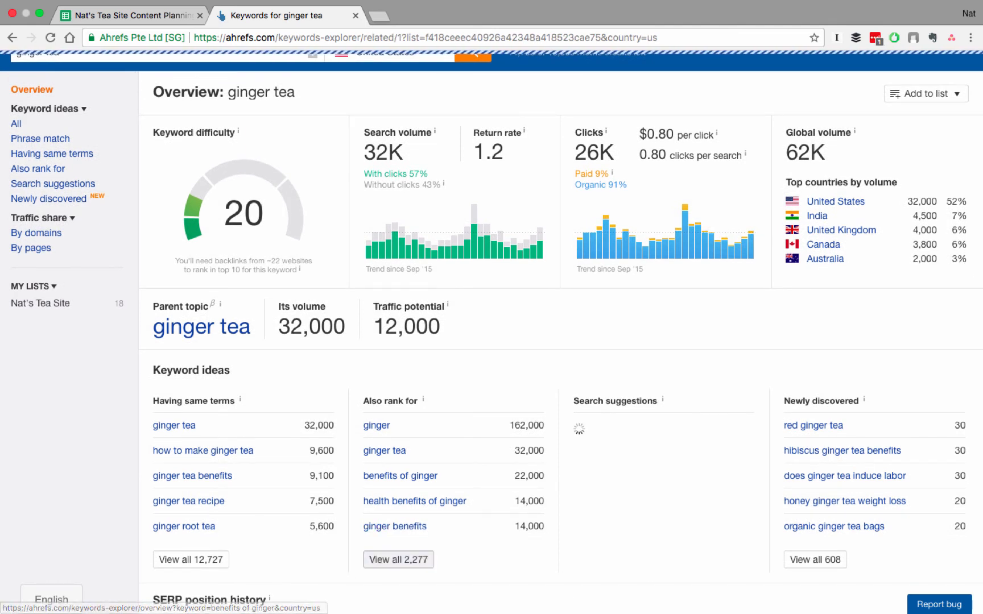
left_click(398, 560)
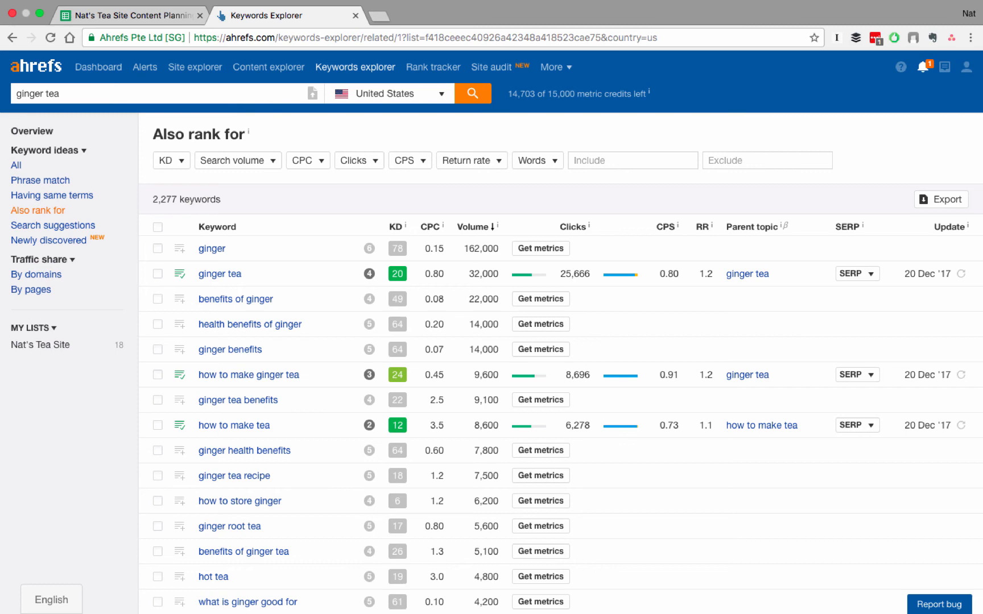
mouse_move(249, 324)
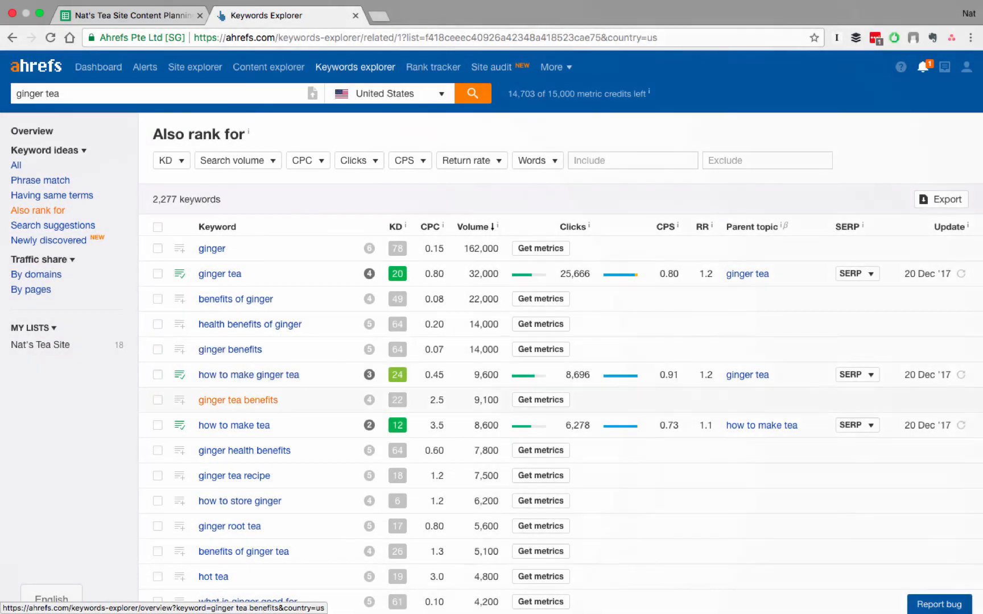
- Check ginger tea benefits and ginger for nausea among the low-KD results
scroll("down", 3)
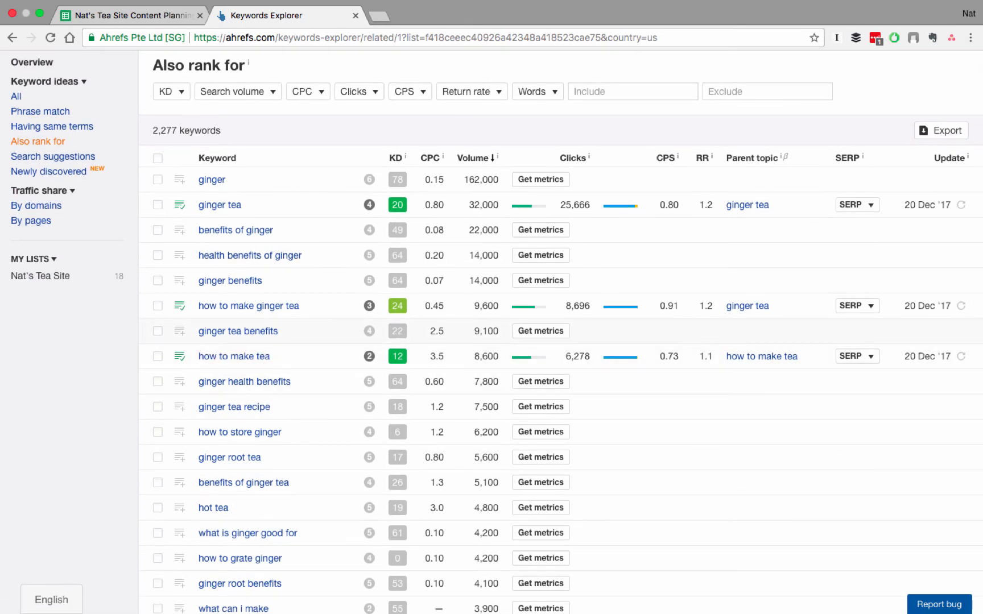
left_click(158, 330)
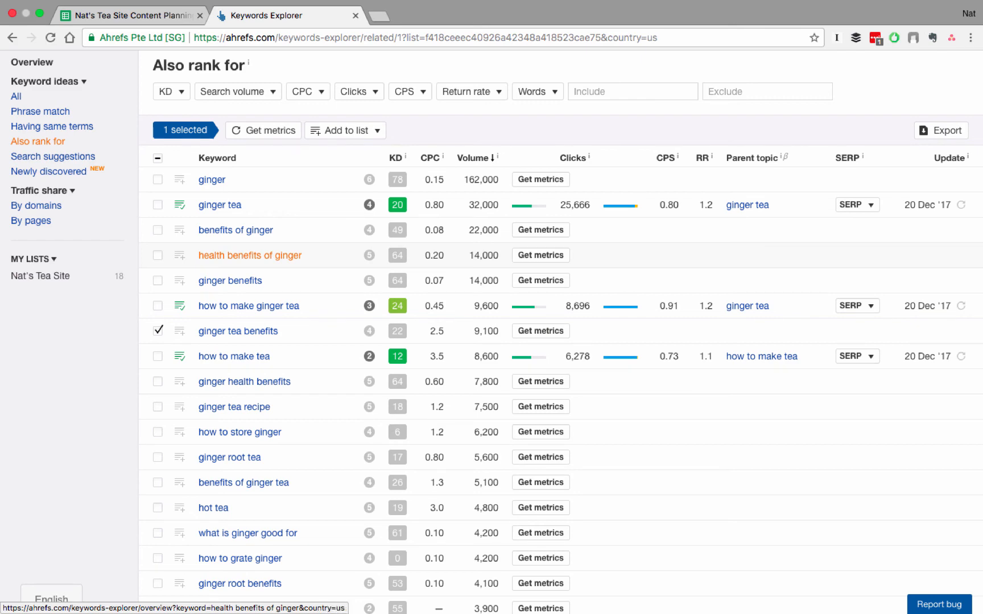
scroll("down", 3)
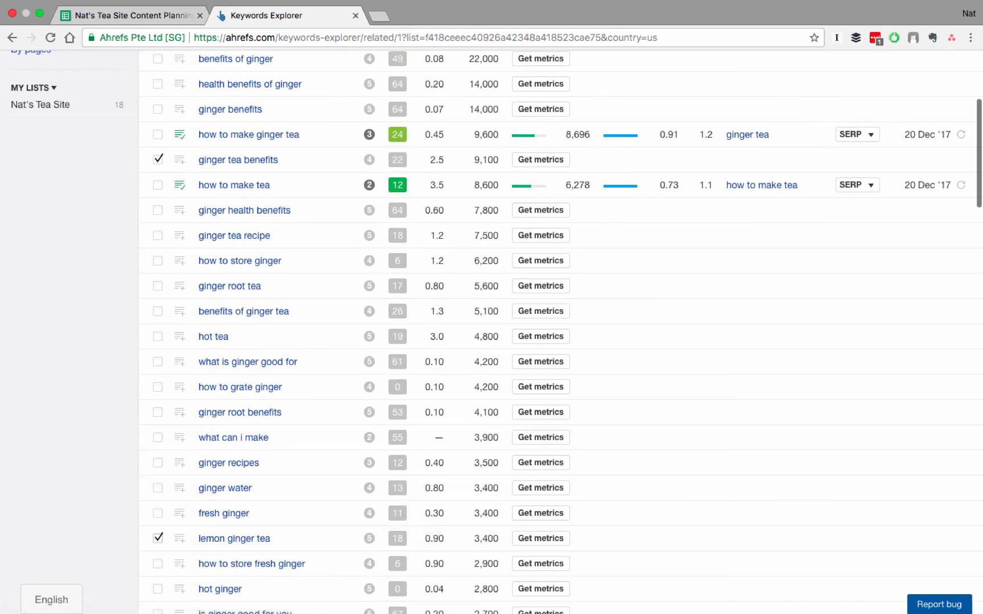
scroll("down", 3)
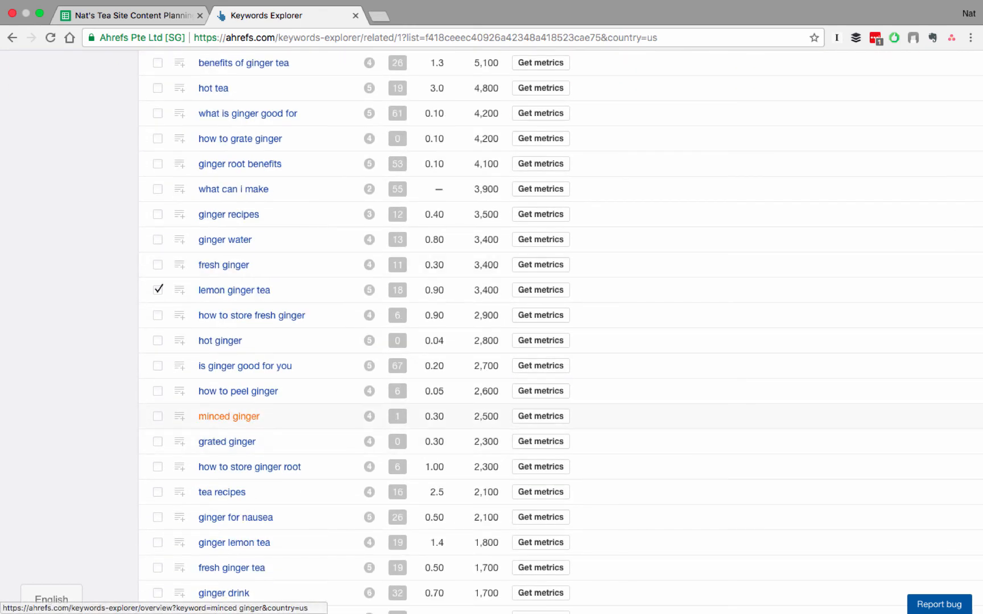
left_click(159, 518)
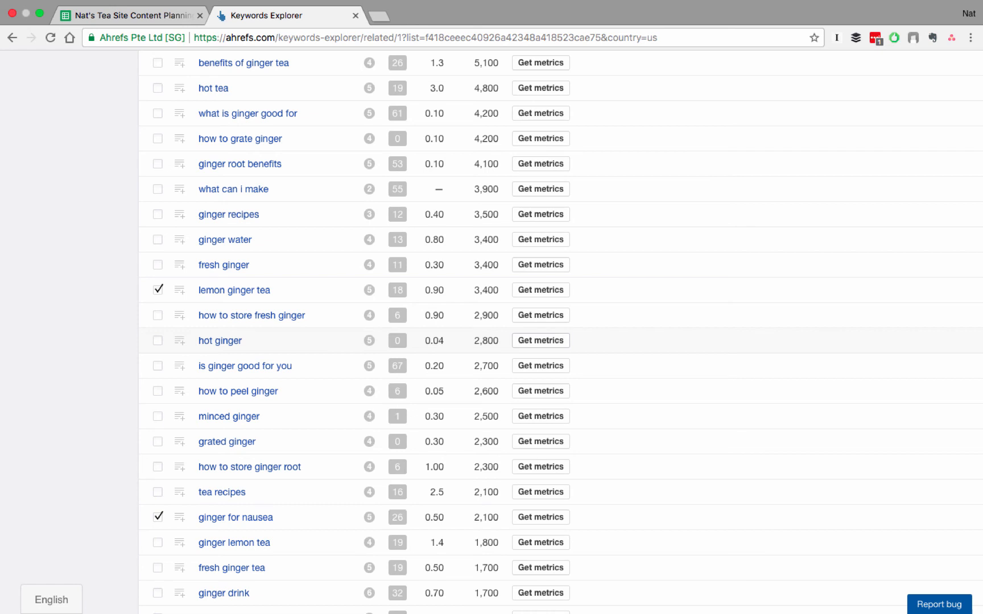
- Check tea for upset stomach and lemon ginger tea, ready to add them to a list
scroll("down", 3)
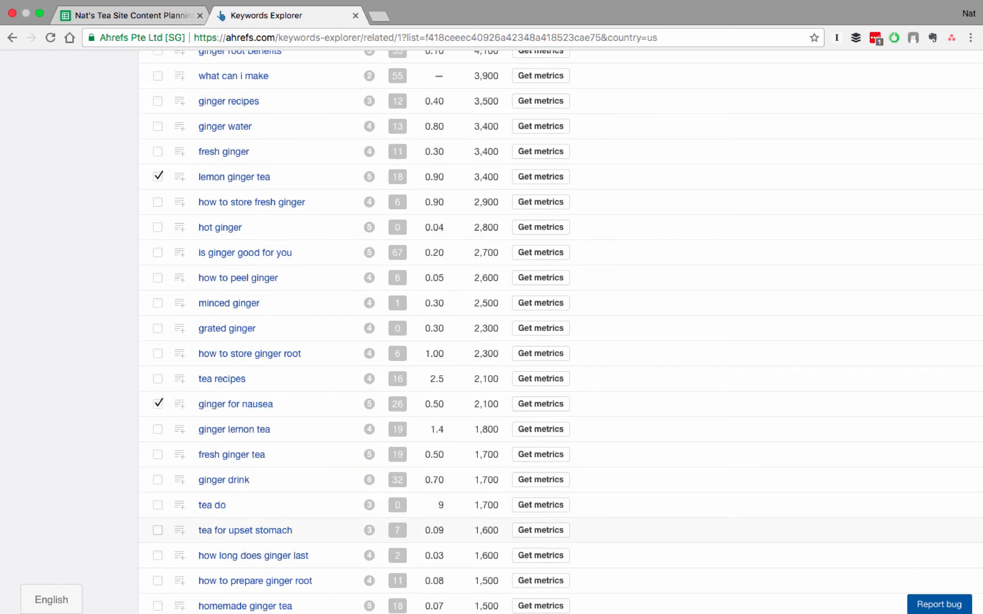
left_click(157, 530)
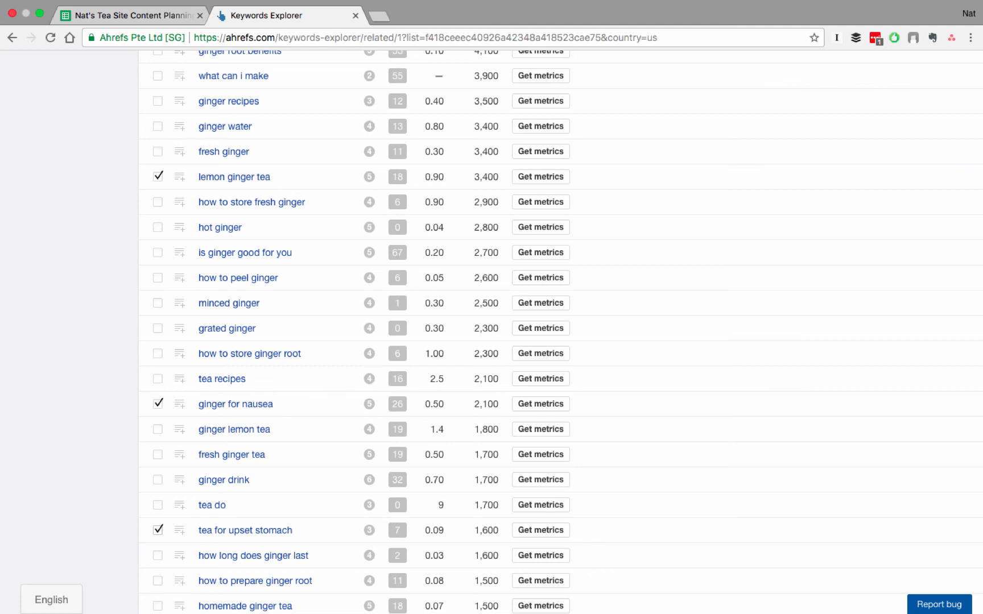
scroll("down", 3)
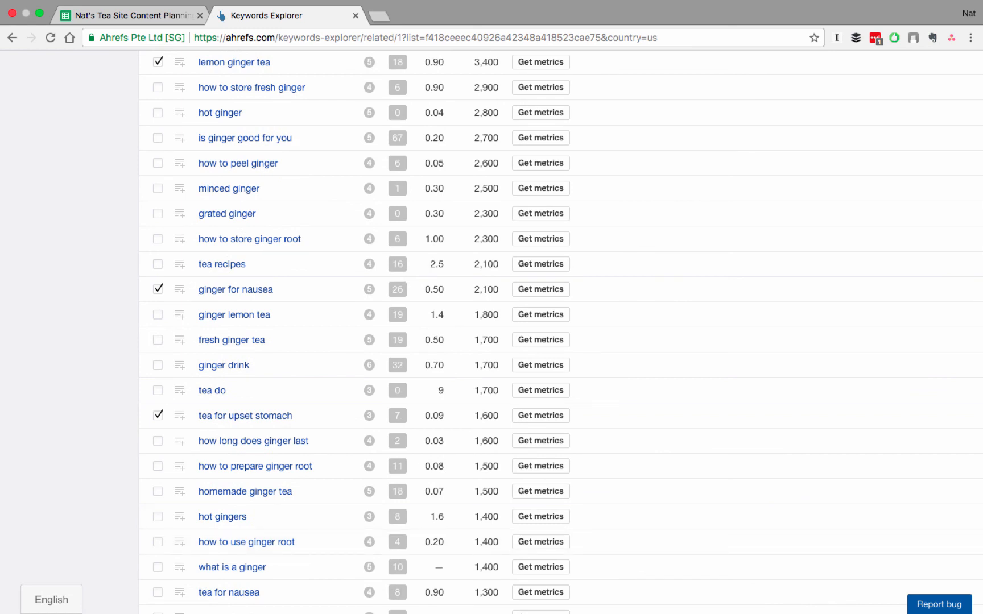
scroll("down", 3)
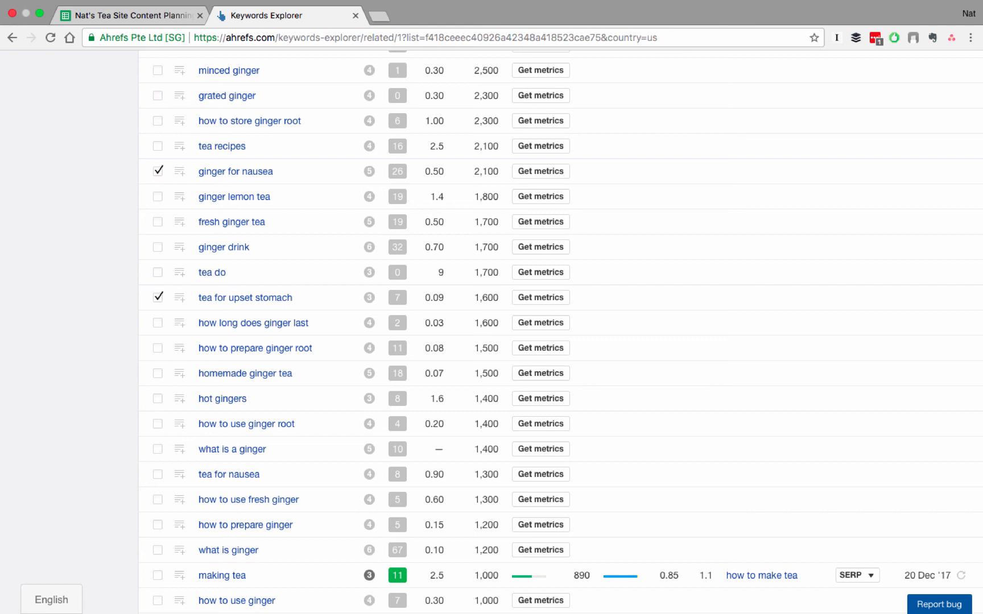
left_click(180, 297)
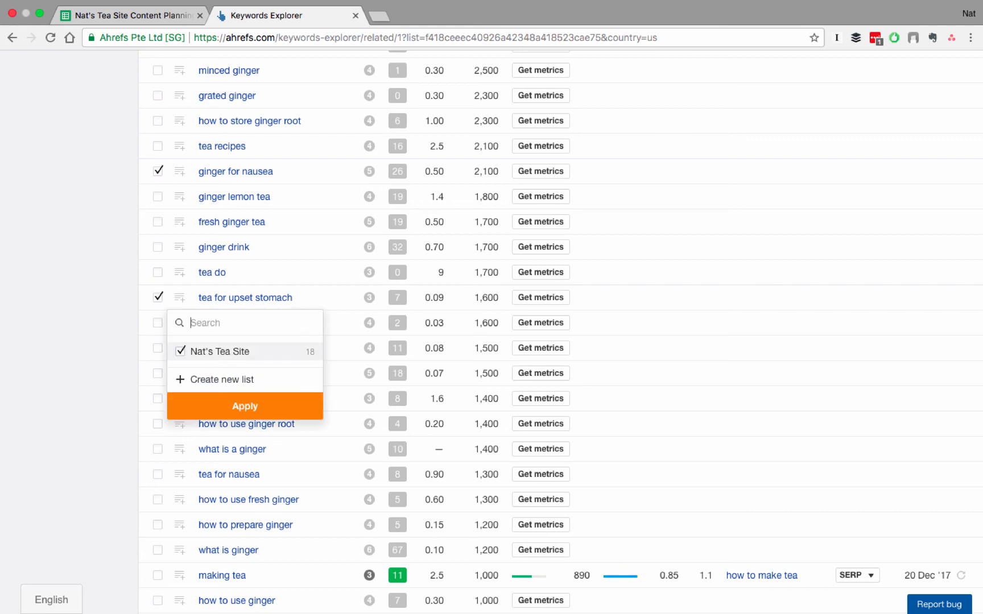
- Apply the addition to Nat's Tea Site and view metrics for its 19 keywords
left_click(245, 406)
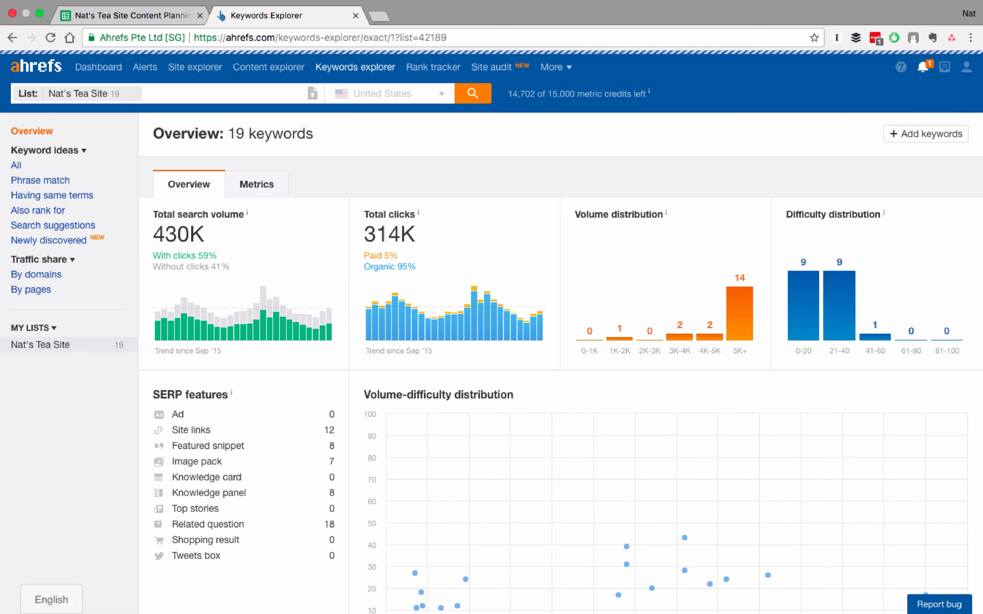
left_click(256, 183)
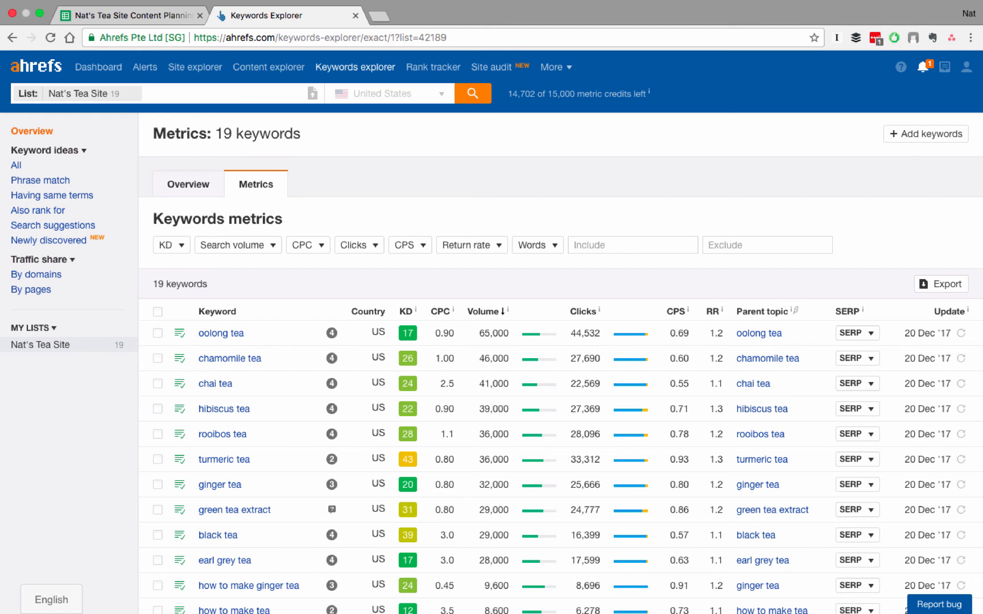
scroll("down", 3)
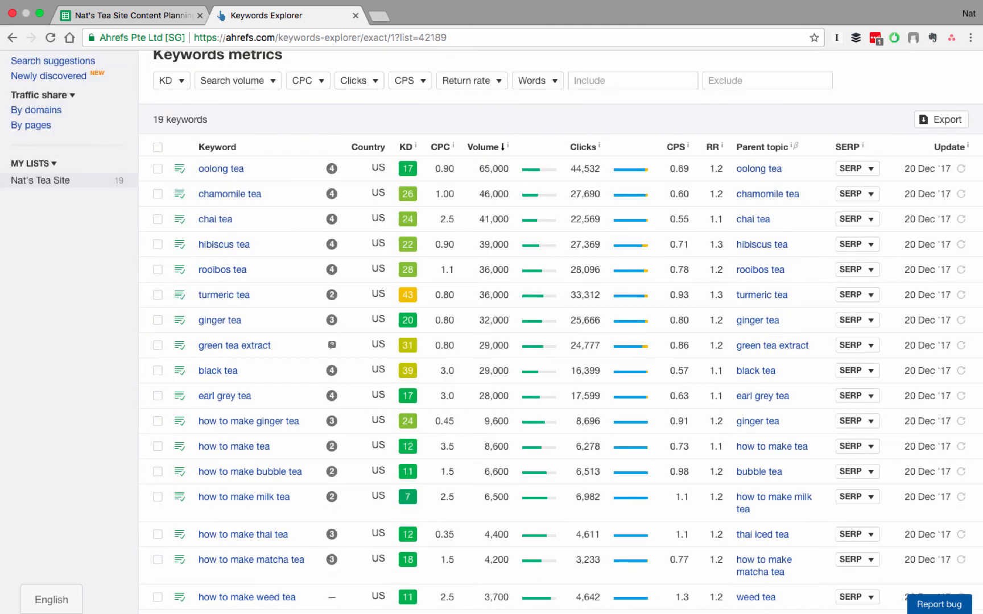